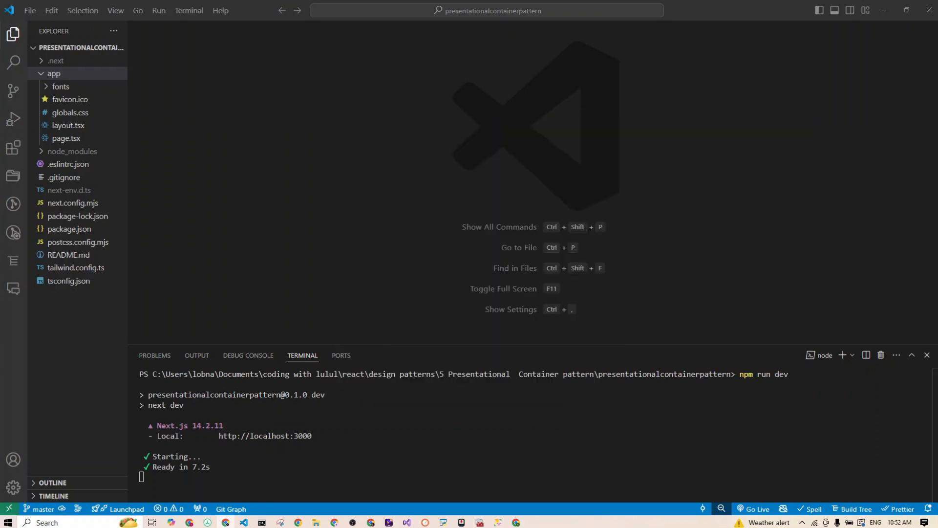
{"action": "mouse_move", "coordinate": [60, 90]}
{"action": "type", "text": "components"}
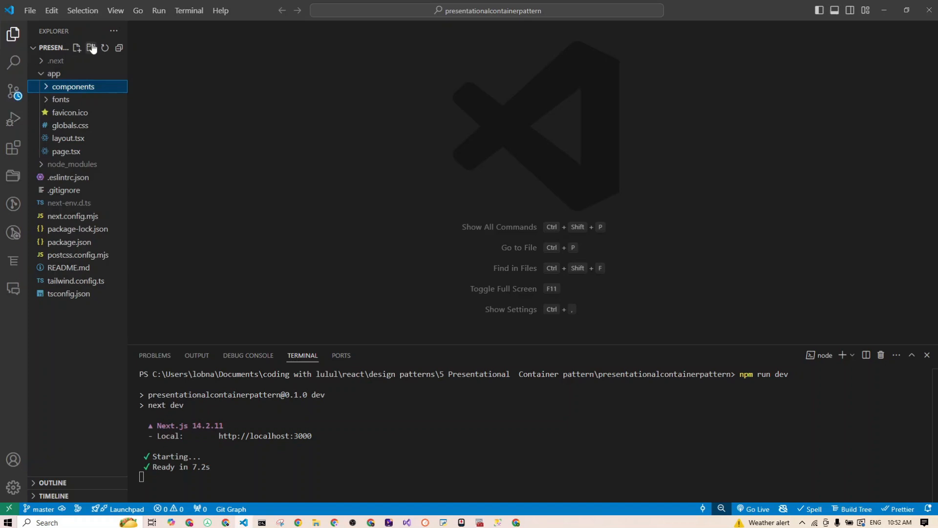
Step: Create the app/components/UserList folder holding a new empty UserList.tsx file
{"action": "left_click", "coordinate": [93, 48]}
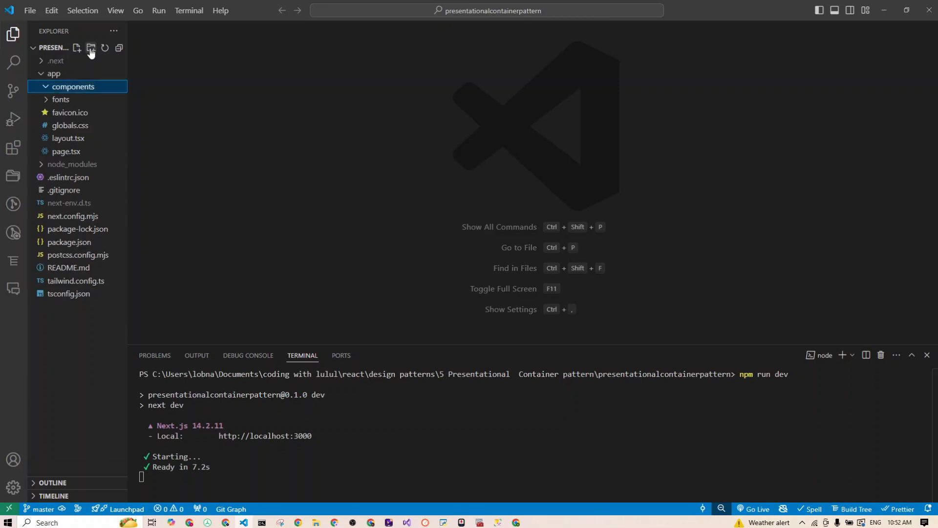
{"action": "left_click", "coordinate": [77, 48]}
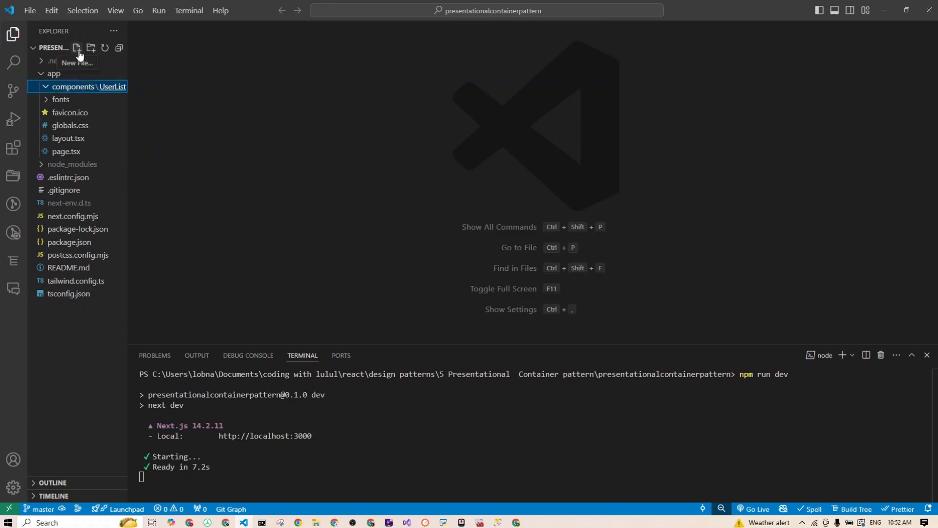
{"action": "left_click", "coordinate": [74, 48]}
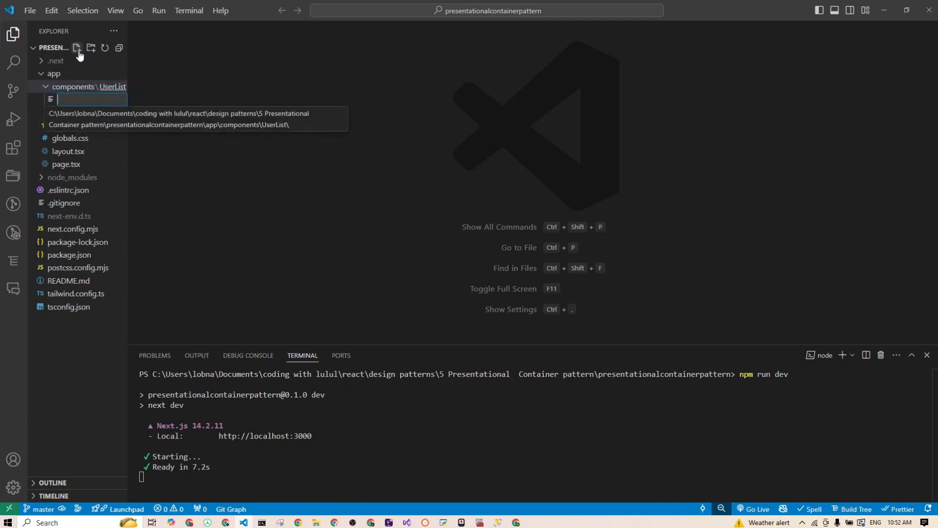
{"action": "type", "text": "UserLi"}
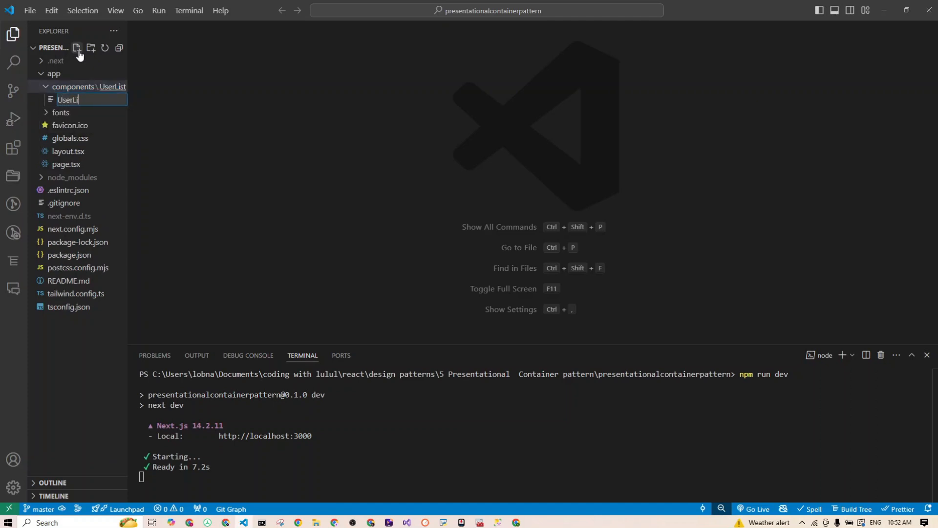
{"action": "type", "text": "st"}
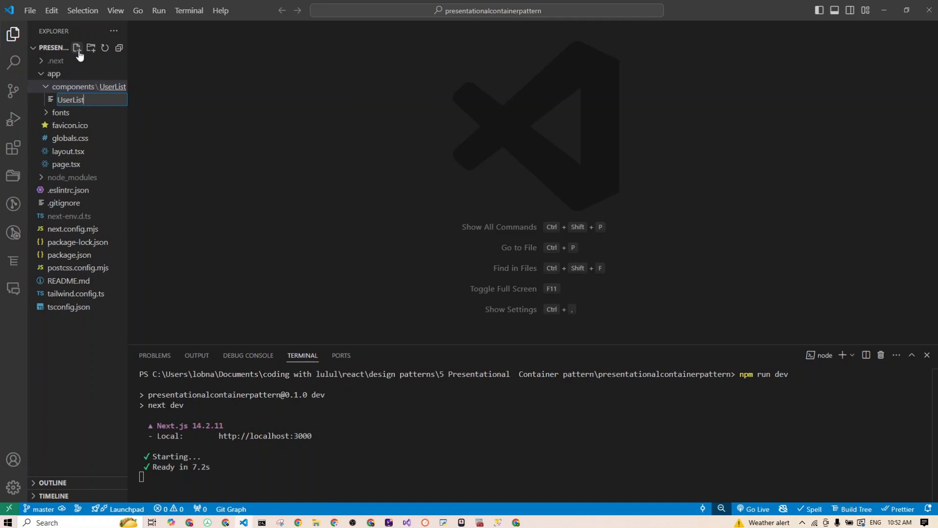
{"action": "type", "text": ".tsx"}
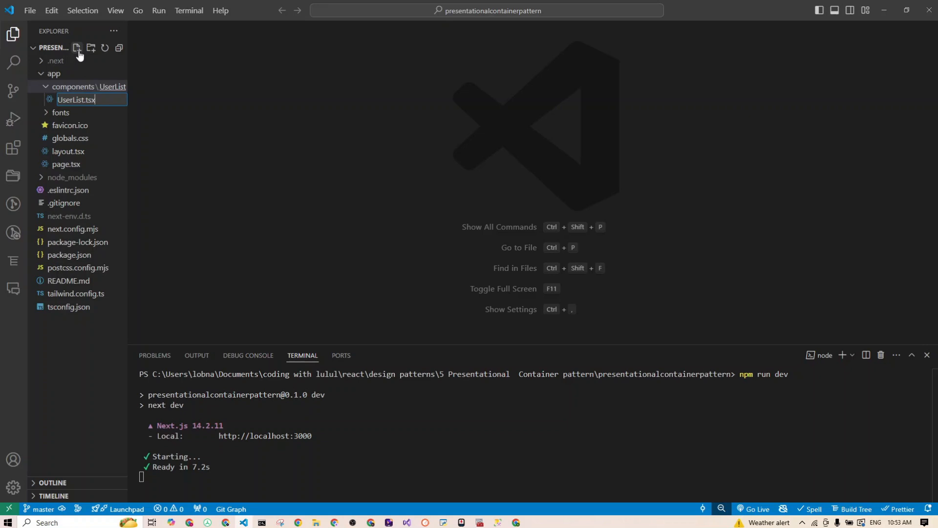
{"action": "key", "text": "Enter"}
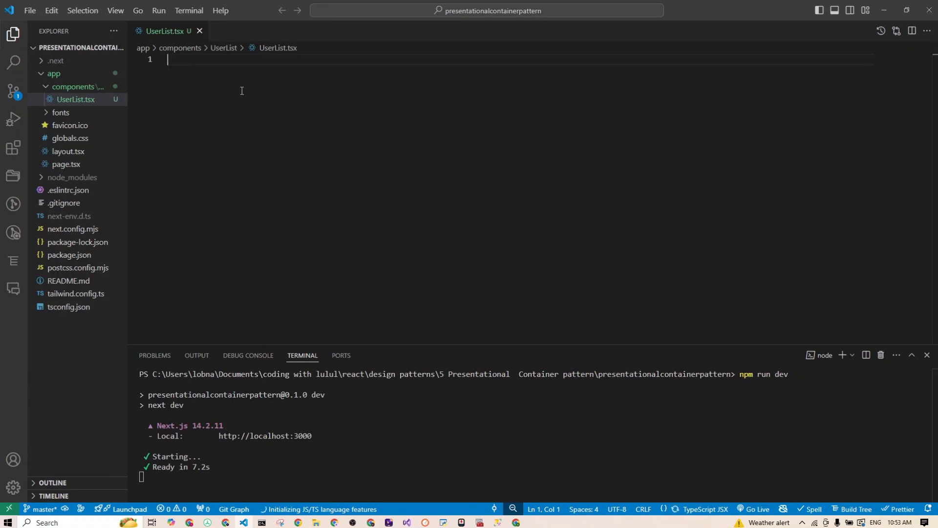
Step: Declare type UserListPropsI = { users: {id: number, userName: string}[] } in UserList.tsx
{"action": "type", "text": "type"}
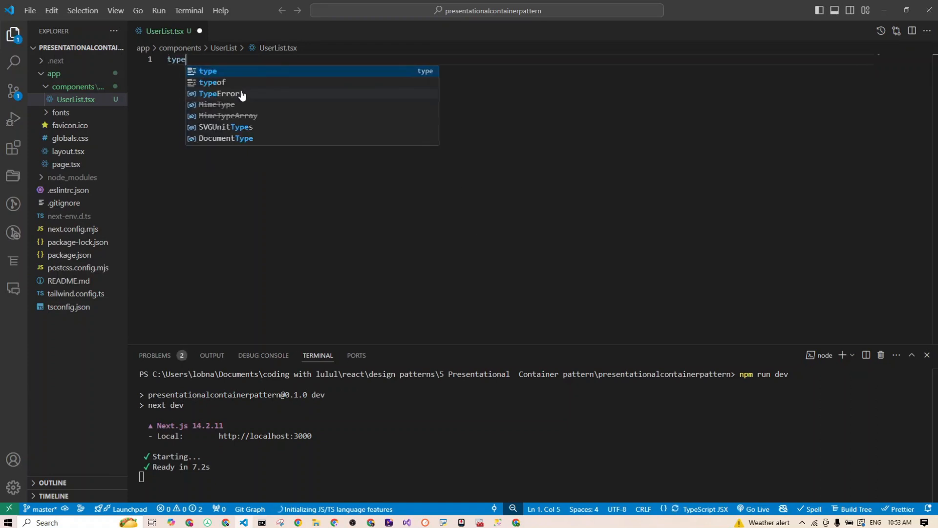
{"action": "key", "text": "Escape"}
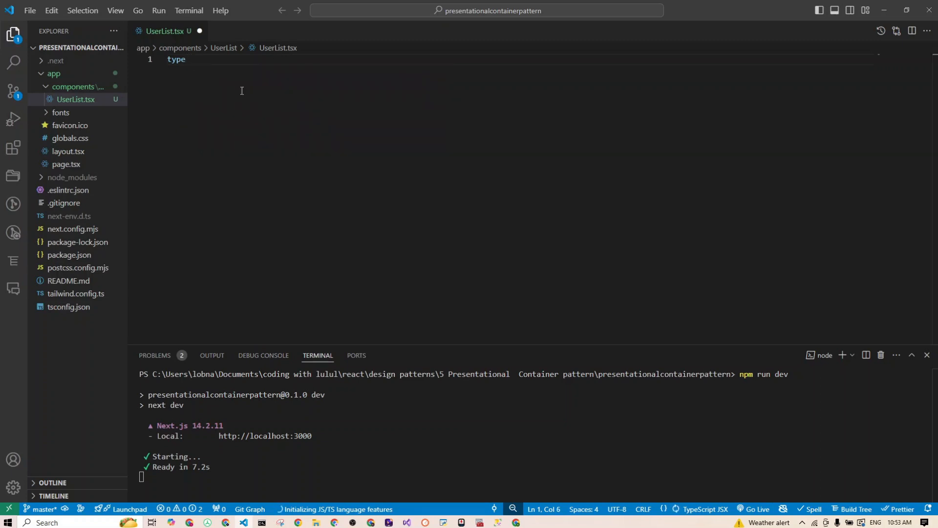
{"action": "type", "text": "UserListPropsI ={"}
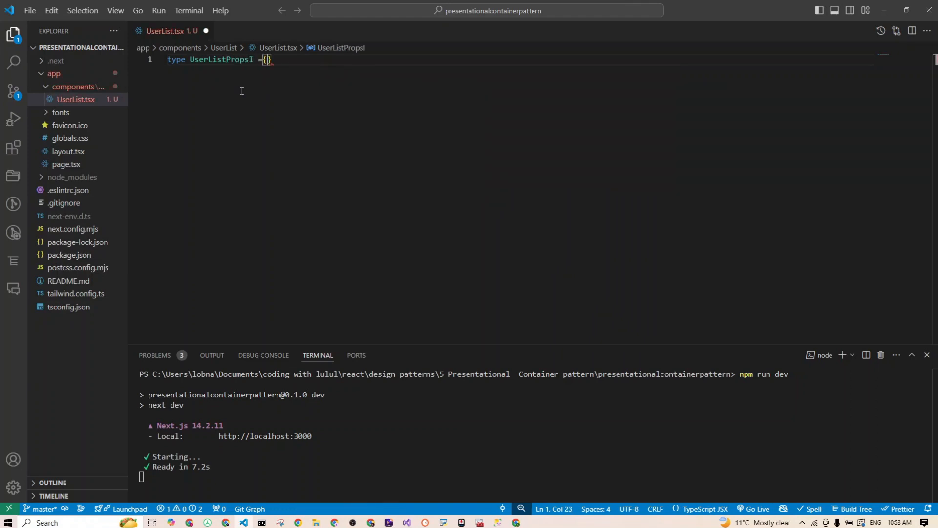
{"action": "key", "text": "Enter"}
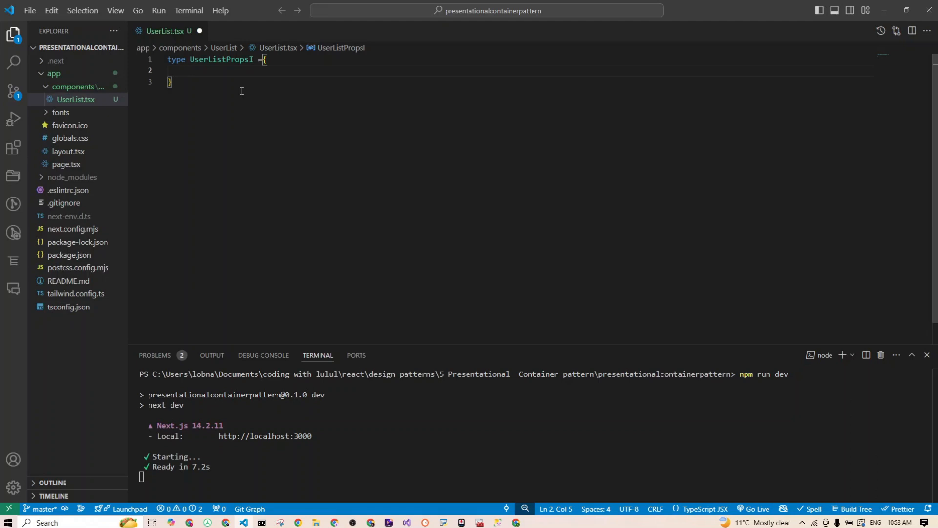
{"action": "type", "text": "user"}
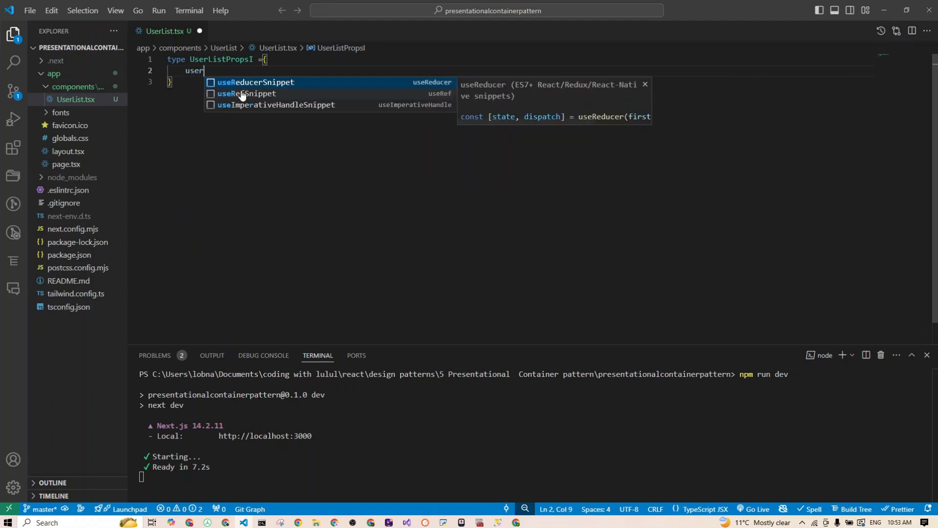
{"action": "type", "text": "s"}
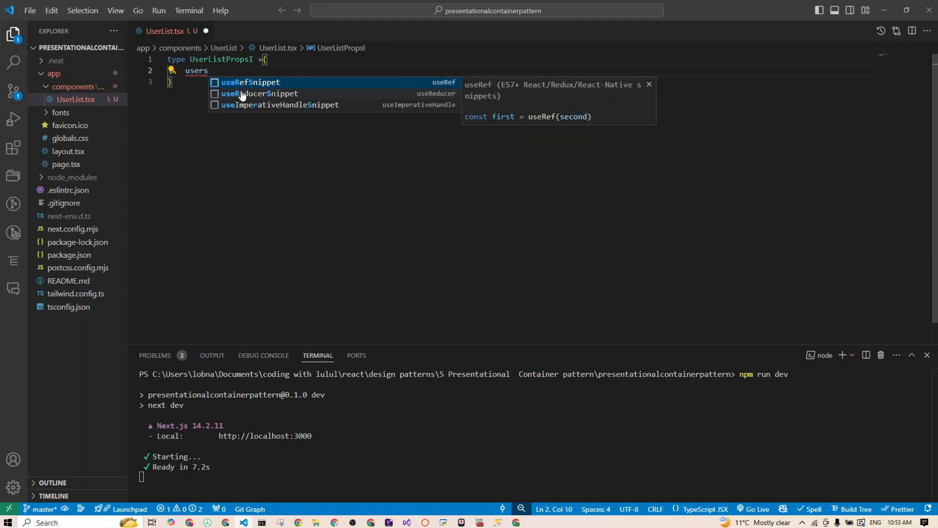
{"action": "type", "text": ": []"}
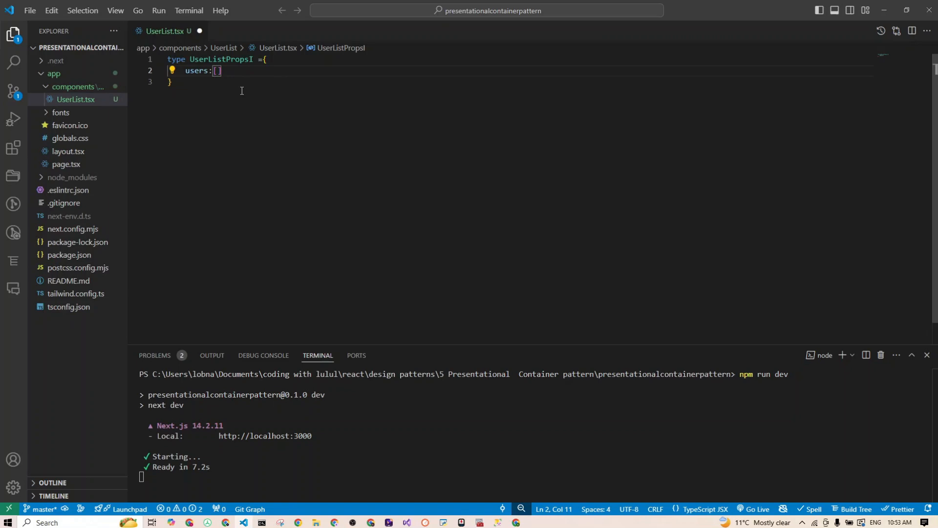
{"action": "type", "text": "[]"}
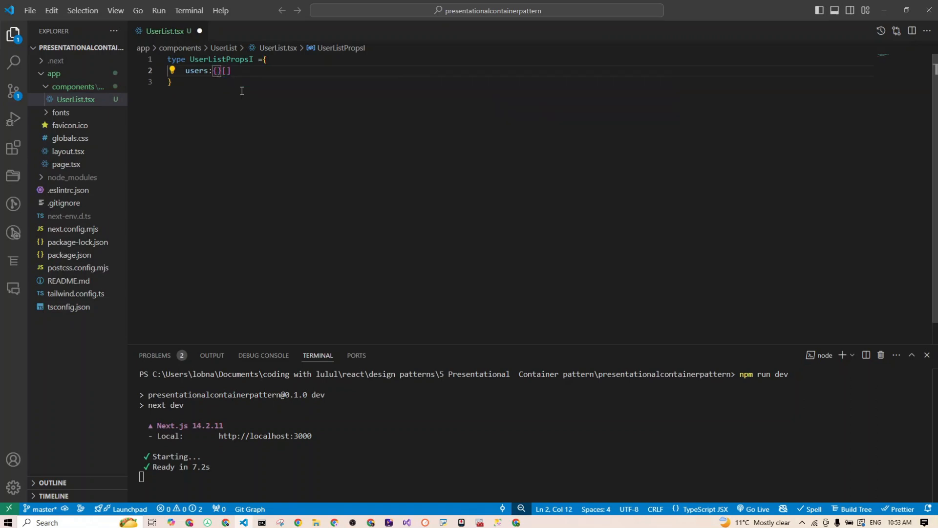
{"action": "type", "text": "id"}
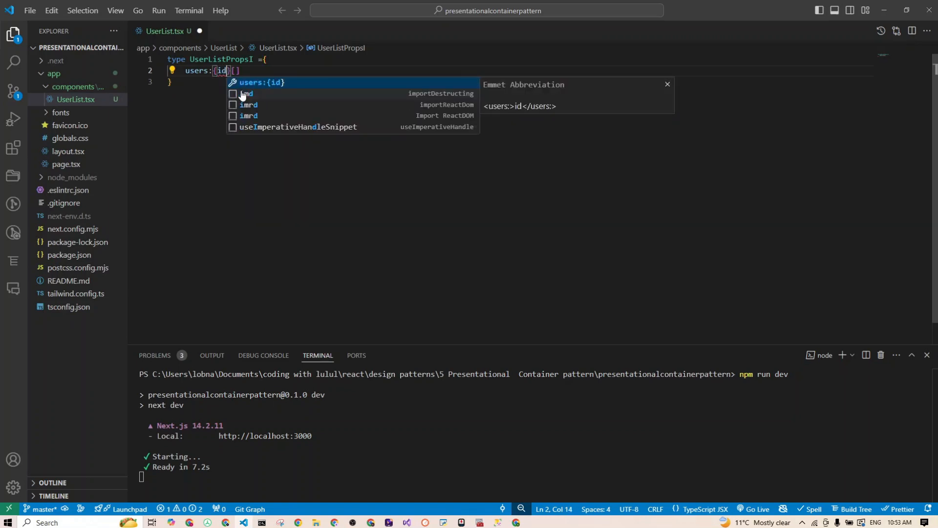
{"action": "type", "text": ": number"}
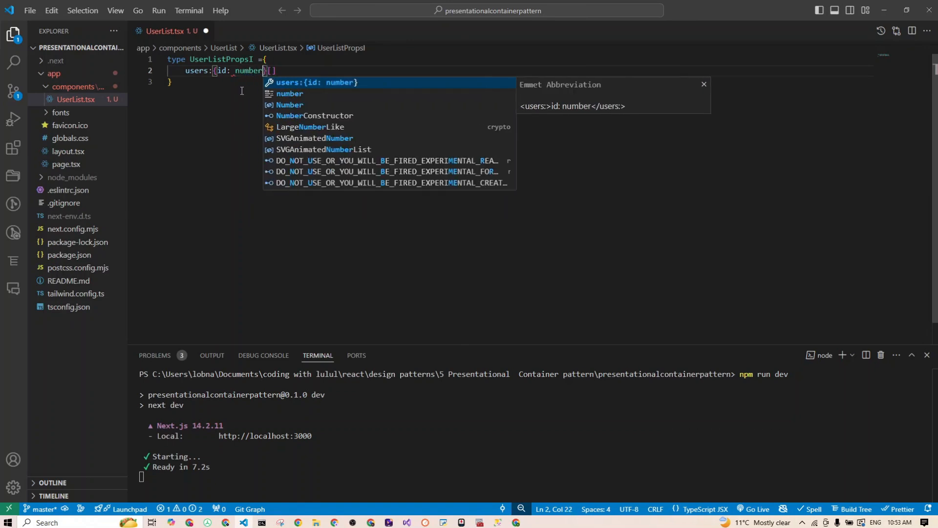
{"action": "type", "text": ", u"}
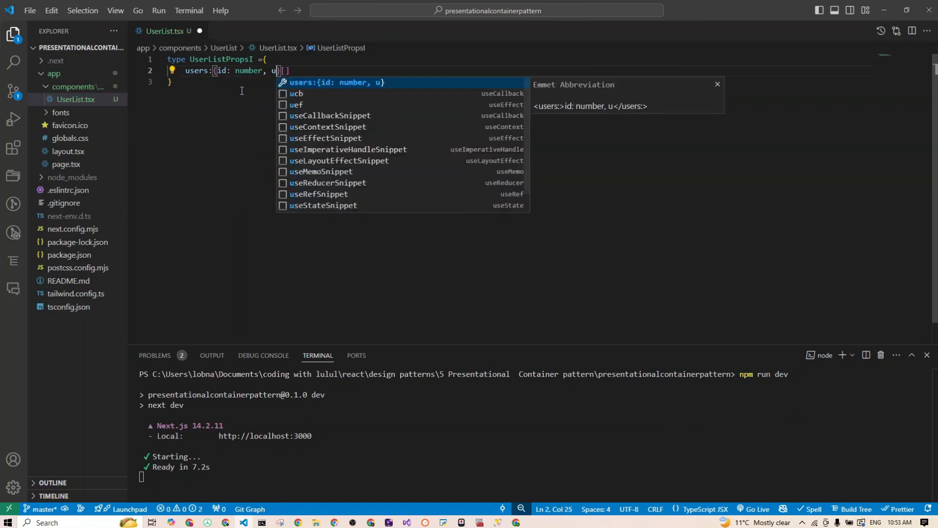
{"action": "type", "text": "serName"}
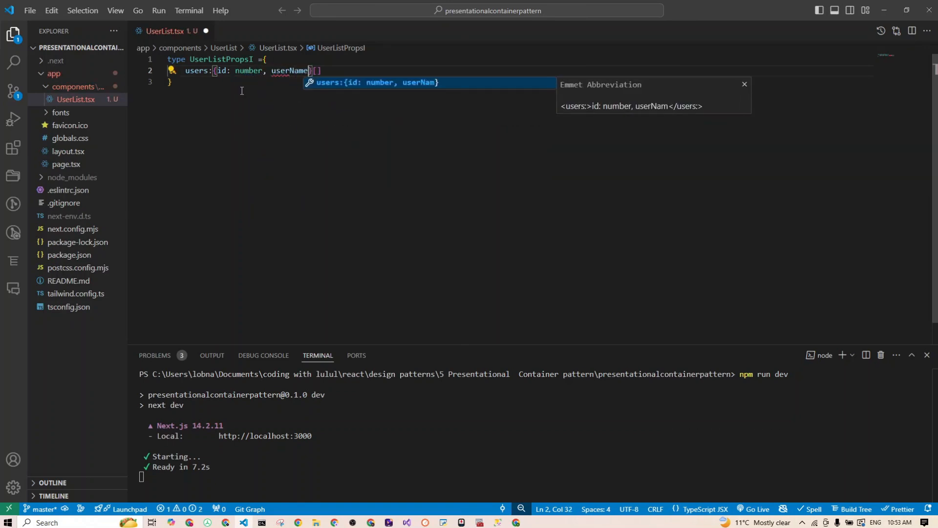
{"action": "type", "text": ":string"}
{"action": "left_click", "coordinate": [520, 81]}
{"action": "type", "text": ";"}
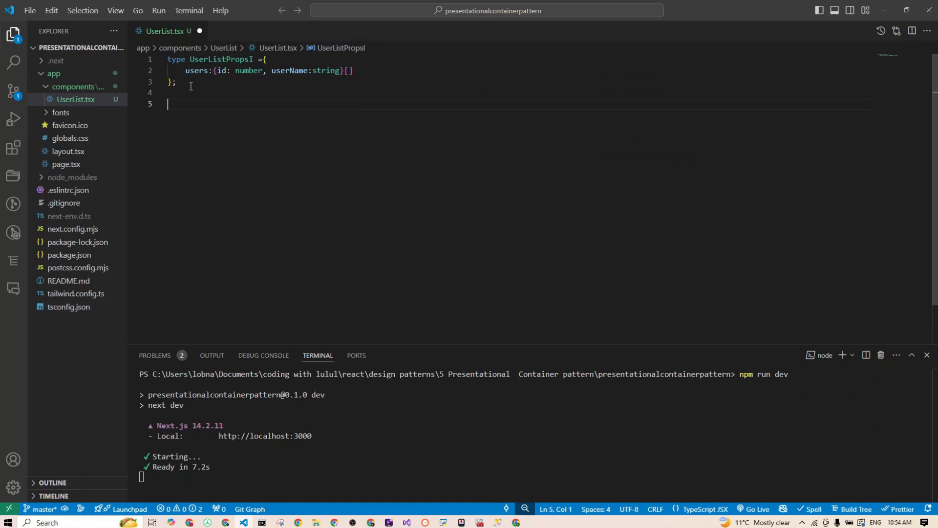
Step: Write export const UserList: React.FC<UserListPropsI> = ({users}) => { return() }
{"action": "type", "text": "export"}
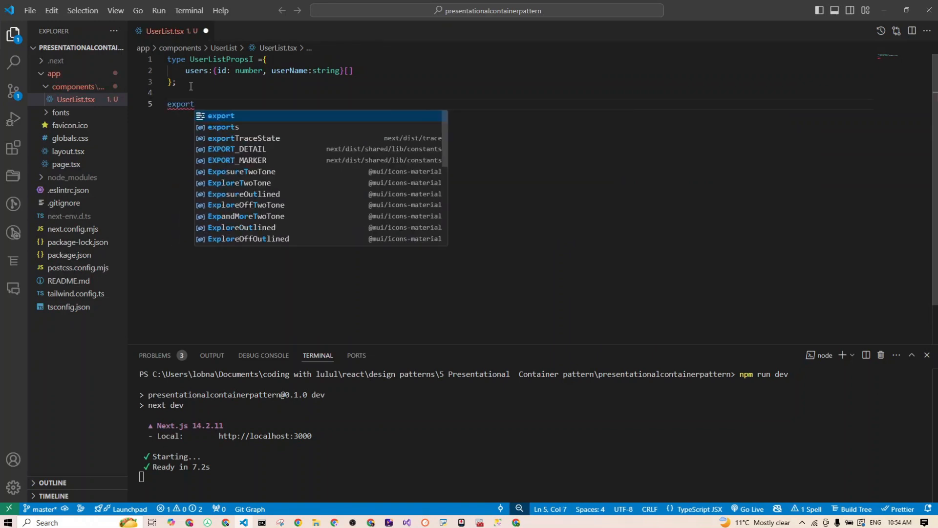
{"action": "type", "text": "const"}
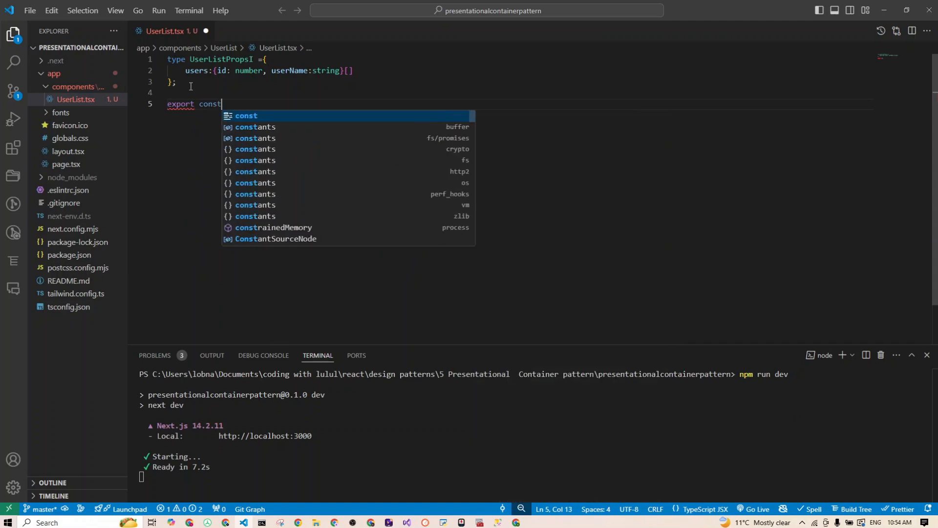
{"action": "type", "text": "User"}
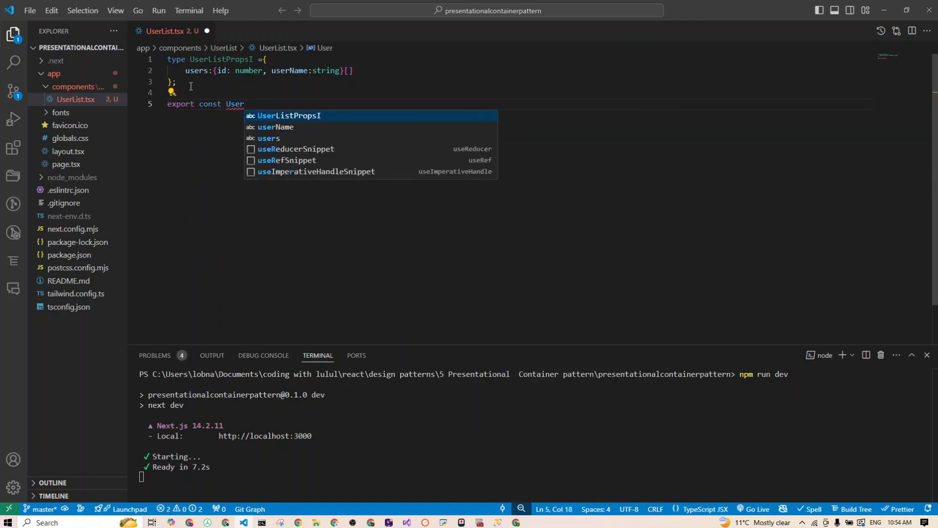
{"action": "type", "text": "List"}
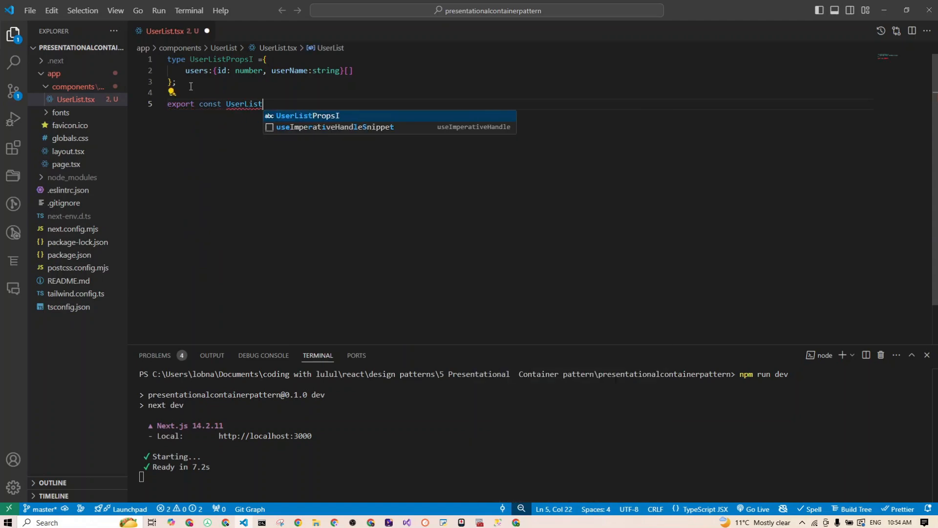
{"action": "type", "text": ": React"}
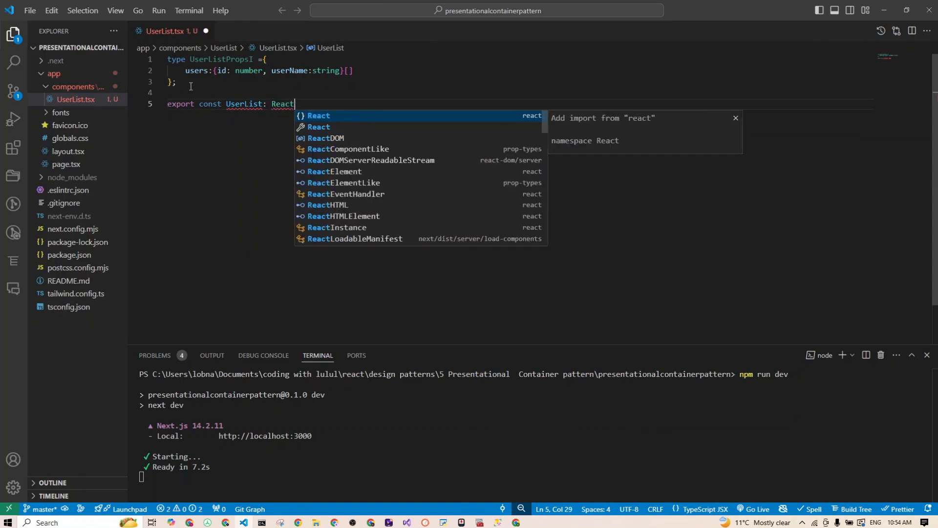
{"action": "type", "text": ".FC"}
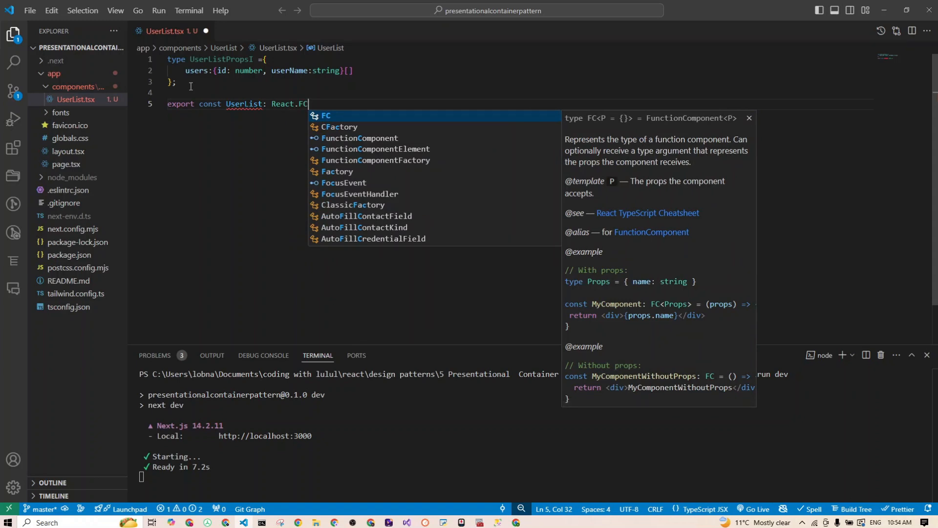
{"action": "type", "text": "<>"}
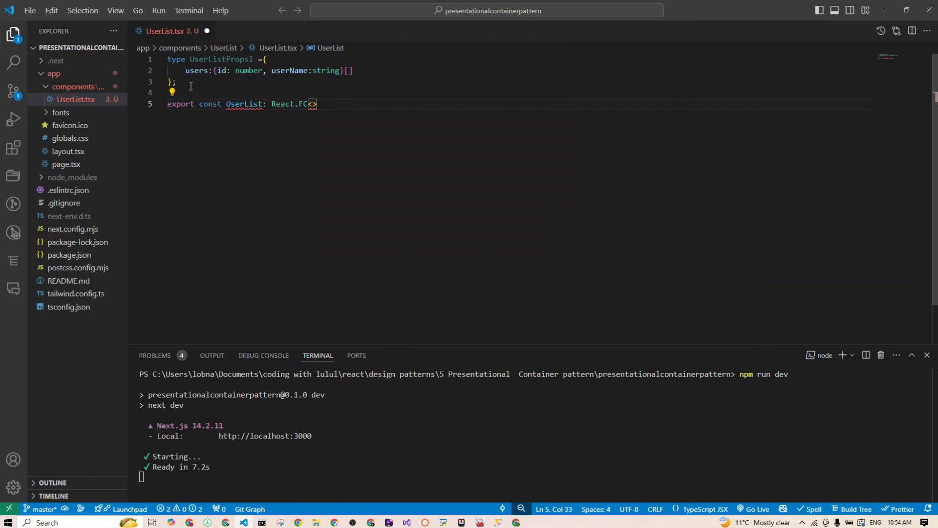
{"action": "type", "text": "UserListPropsI"}
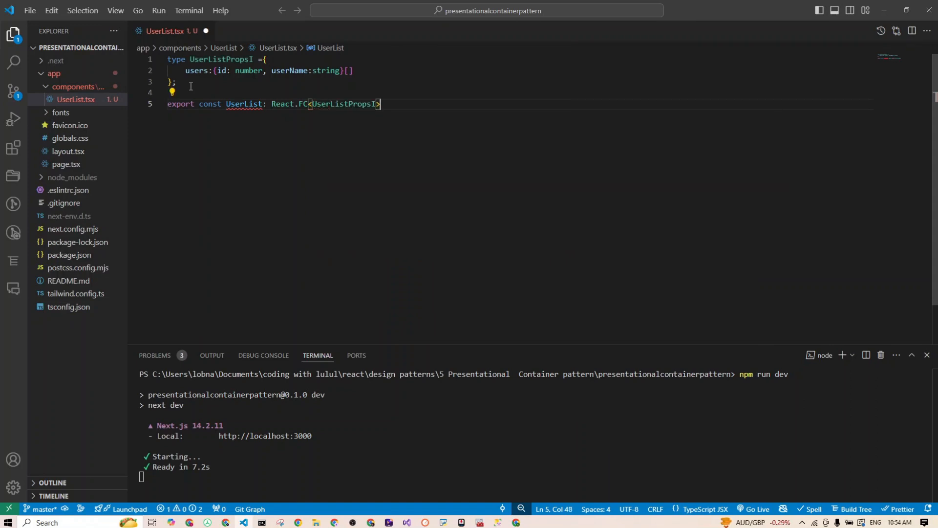
{"action": "type", "text": "= ({"}
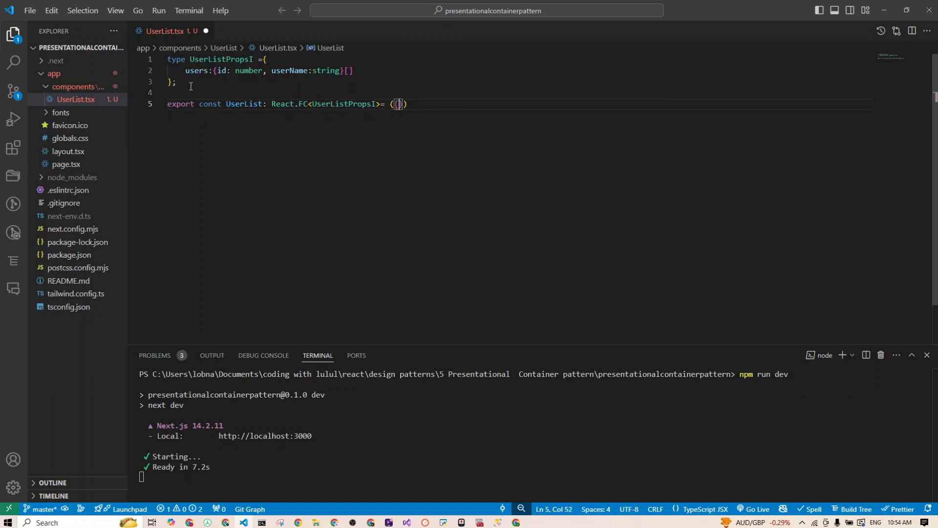
{"action": "type", "text": "users"}
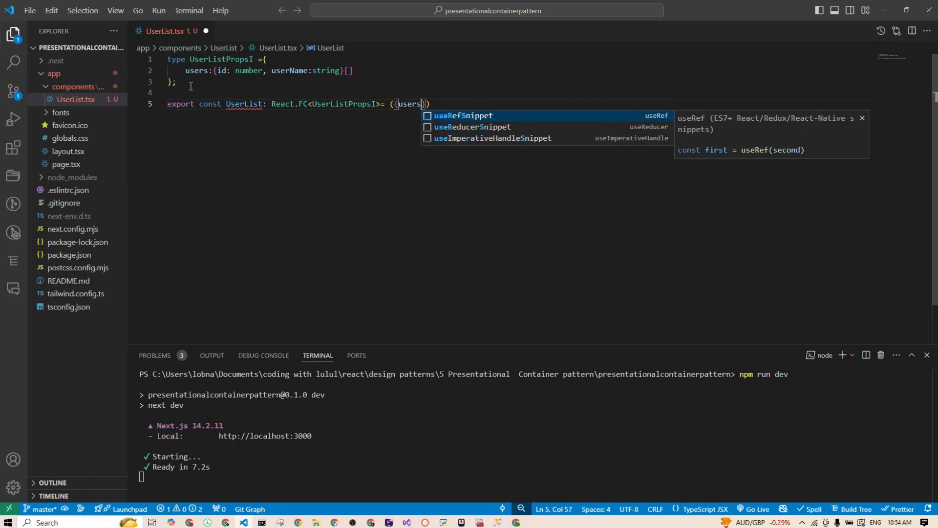
{"action": "type", "text": "}"}
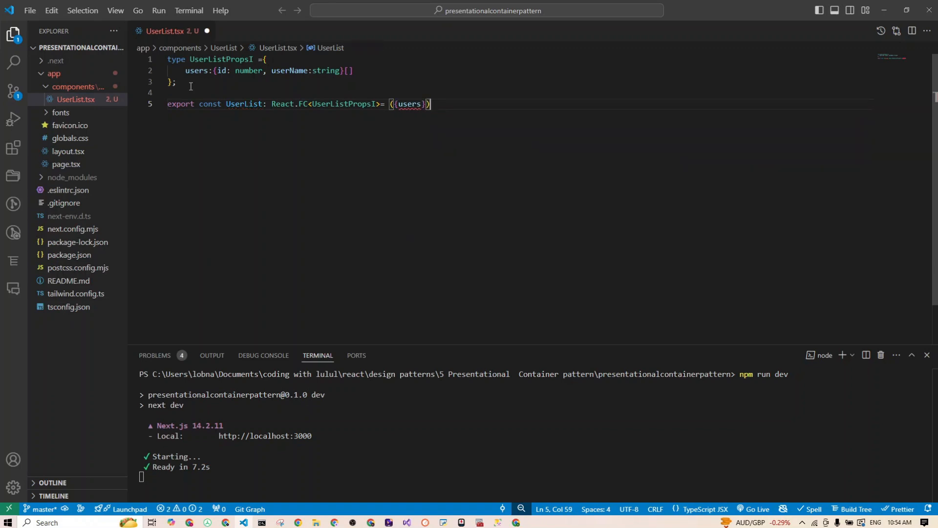
{"action": "type", "text": "=>{"}
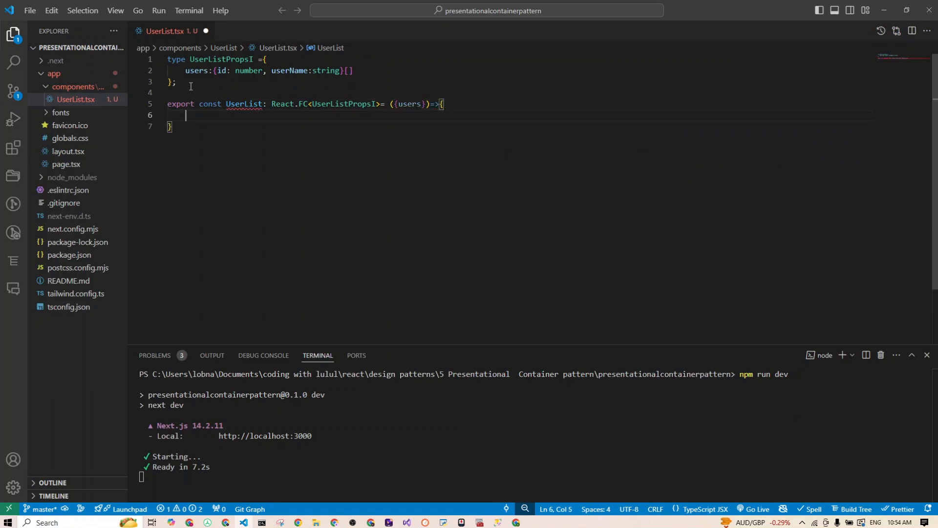
{"action": "type", "text": "return("}
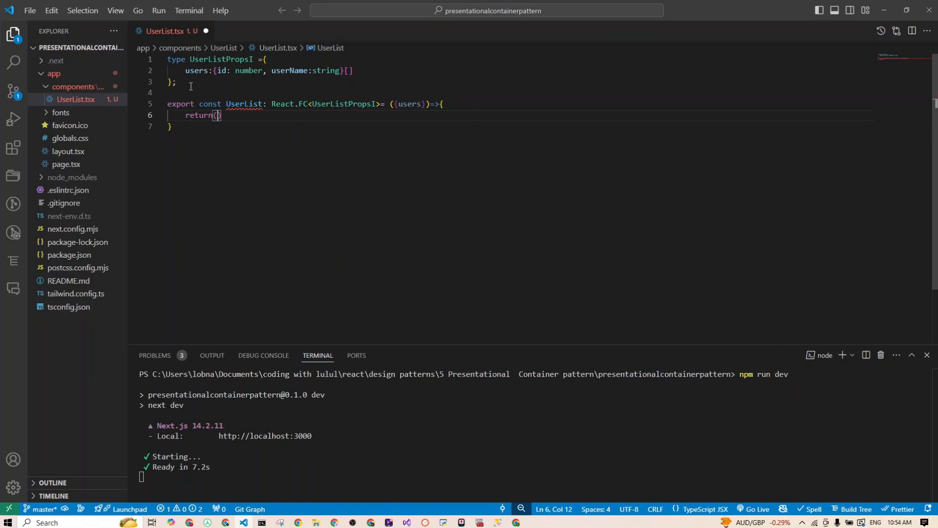
Step: Return a ul element with className "list-disc pl-5"
{"action": "type", "text": "<ul >"}
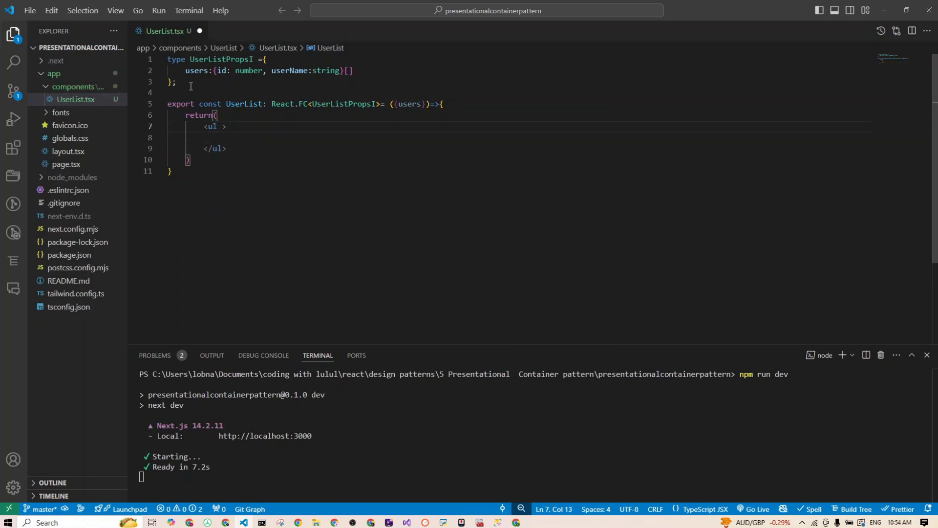
{"action": "type", "text": "cl"}
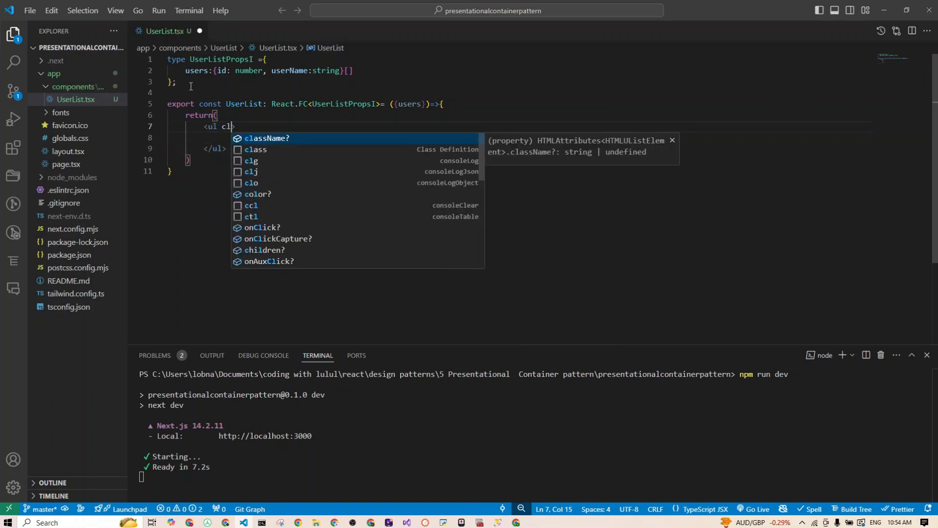
{"action": "type", "text": "assName=\""}
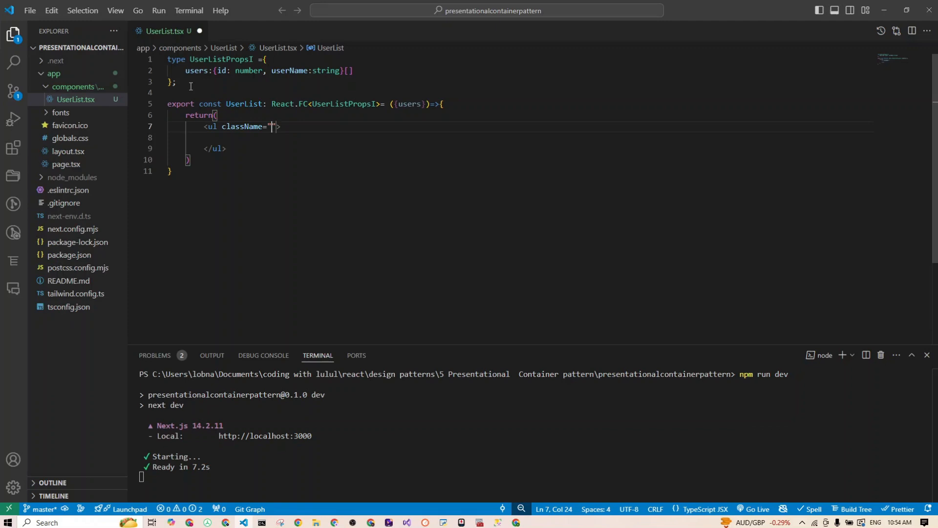
{"action": "type", "text": "list"}
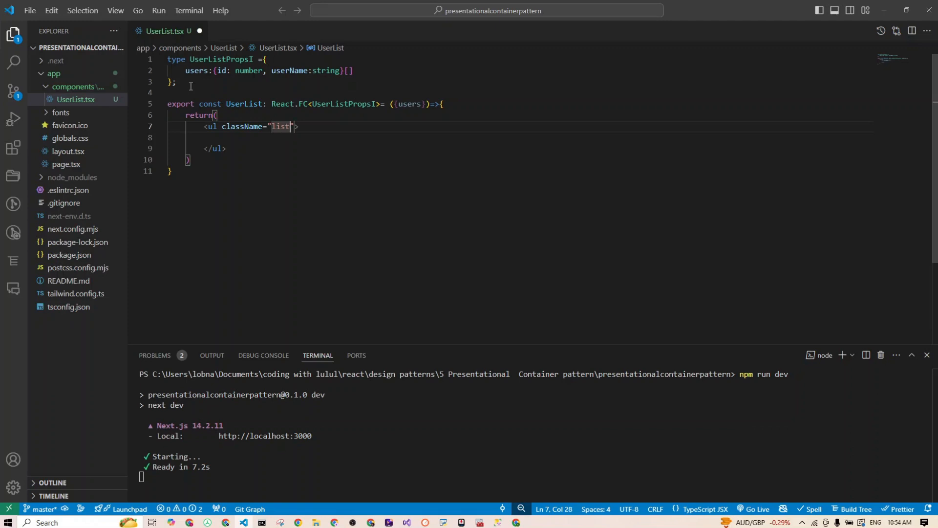
{"action": "type", "text": "-disc"}
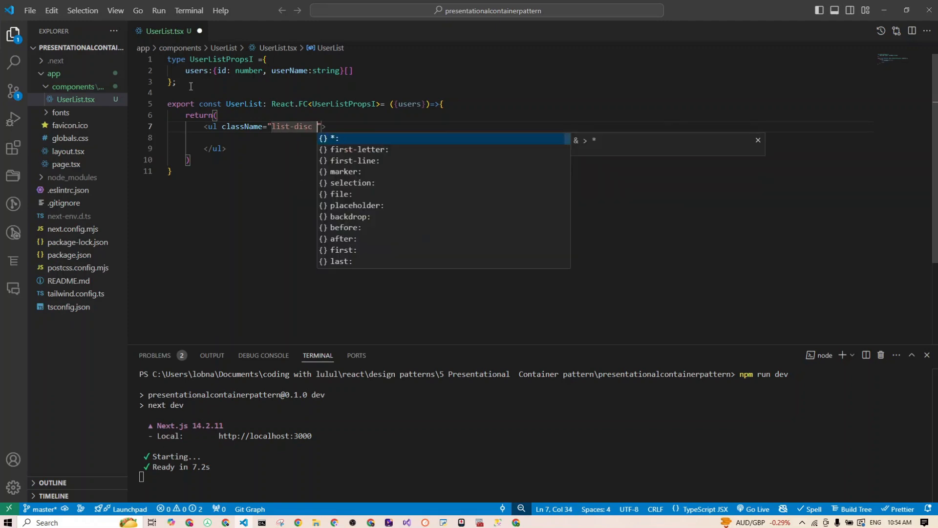
{"action": "type", "text": "pl"}
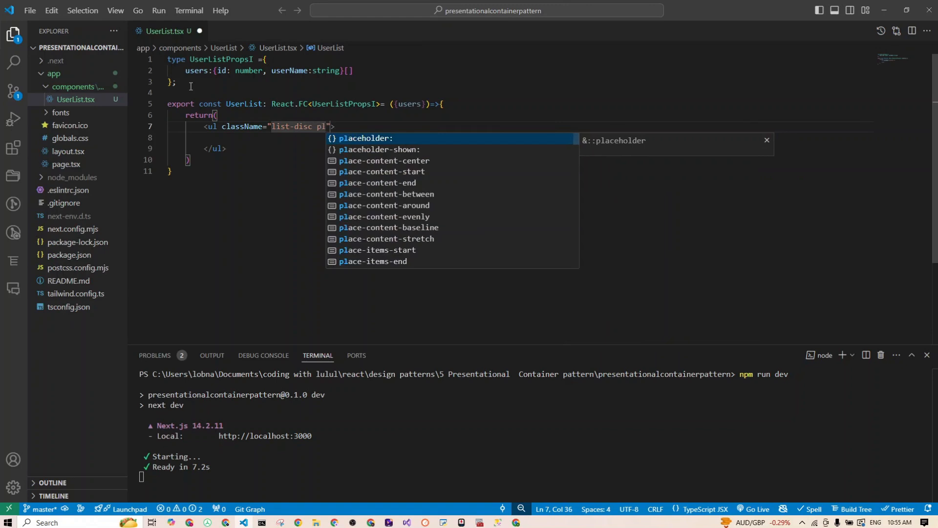
{"action": "type", "text": "-5"}
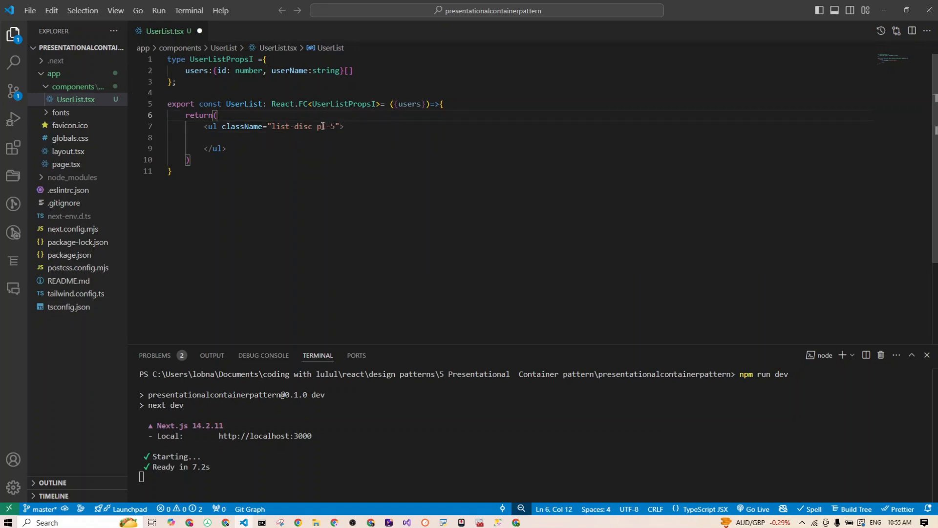
{"action": "mouse_move", "coordinate": [322, 126]}
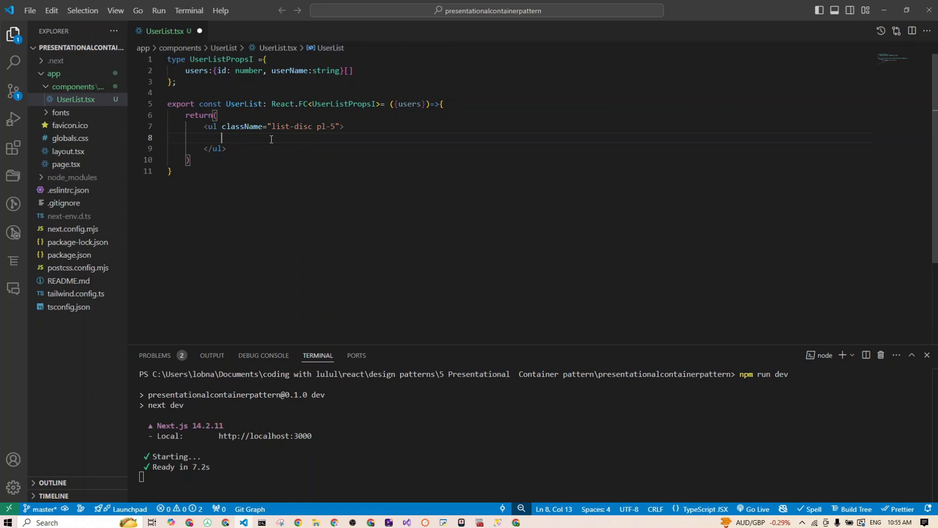
Step: Map users to li elements keyed by the user's id
{"action": "type", "text": "{users."}
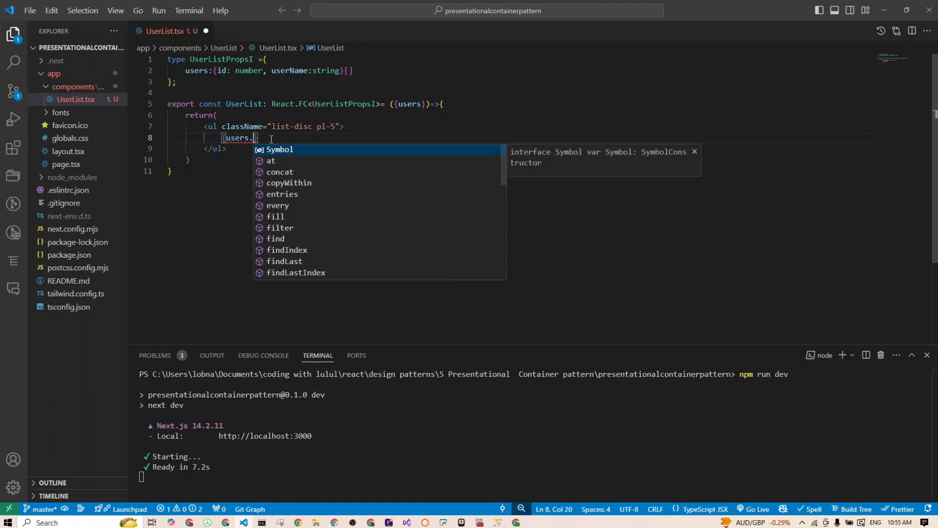
{"action": "type", "text": "map()"}
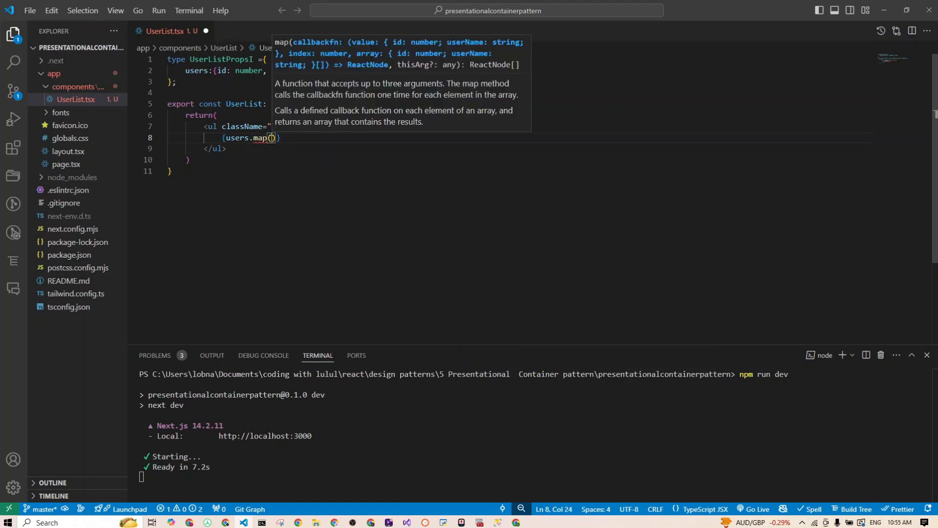
{"action": "type", "text": "user)"}
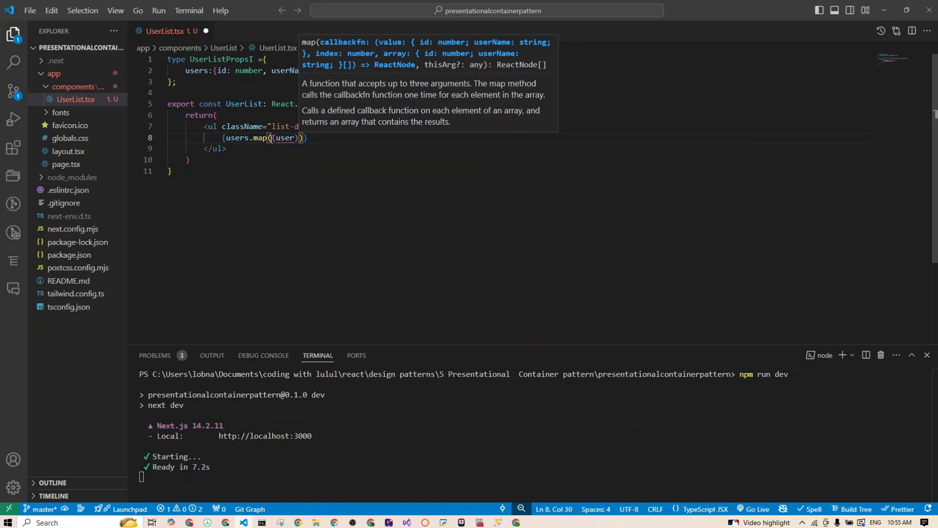
{"action": "type", "text": "=>()"}
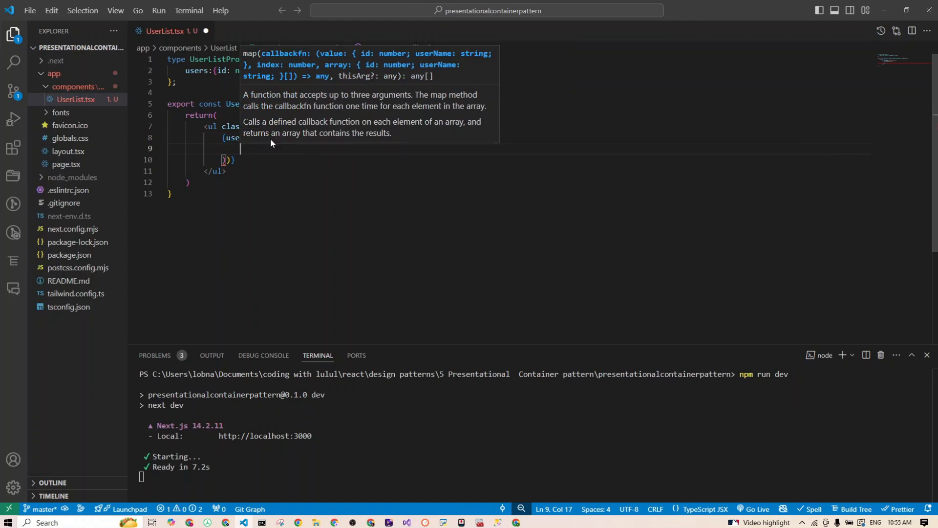
{"action": "type", "text": "<li"}
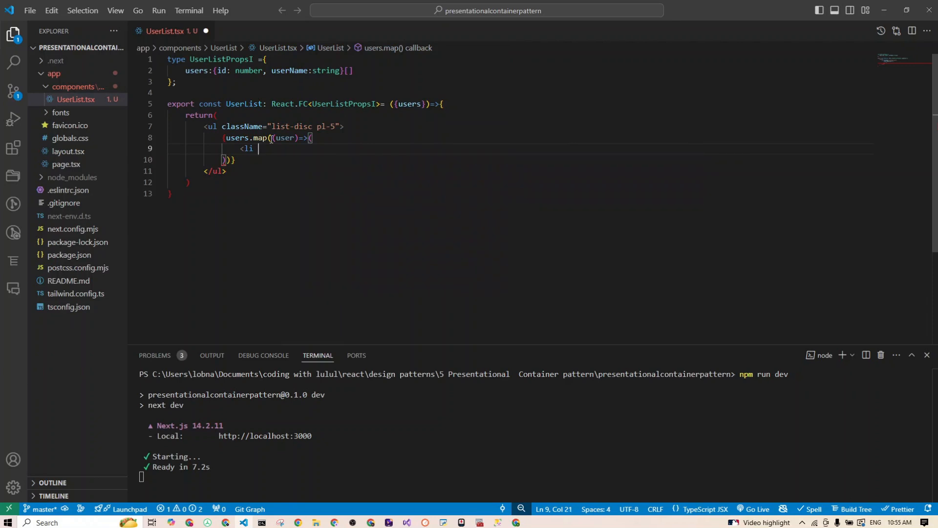
{"action": "type", "text": "key"}
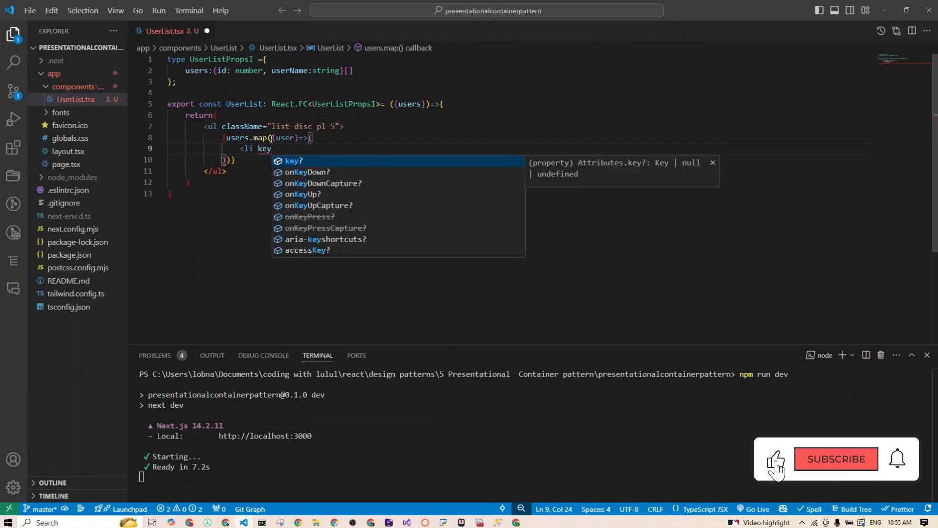
{"action": "left_click", "coordinate": [836, 458]}
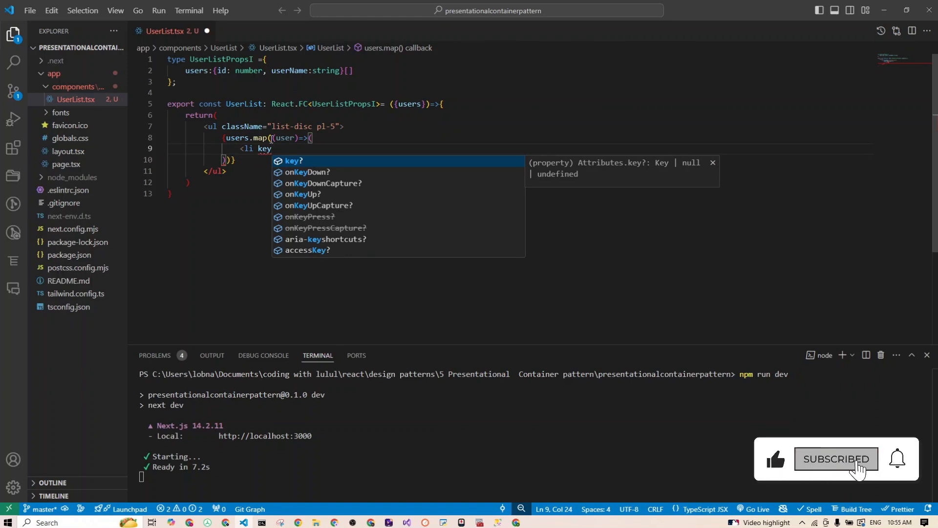
{"action": "type", "text": "={"}
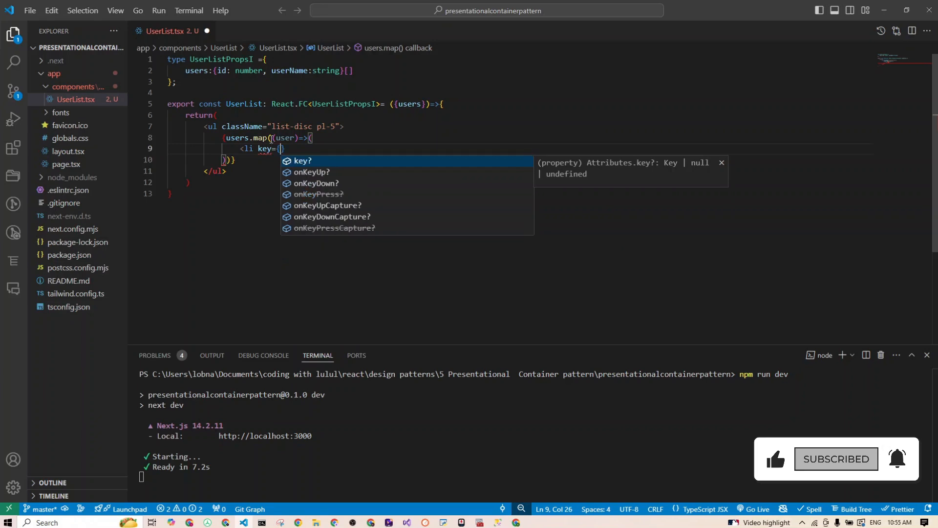
{"action": "type", "text": "user.id"}
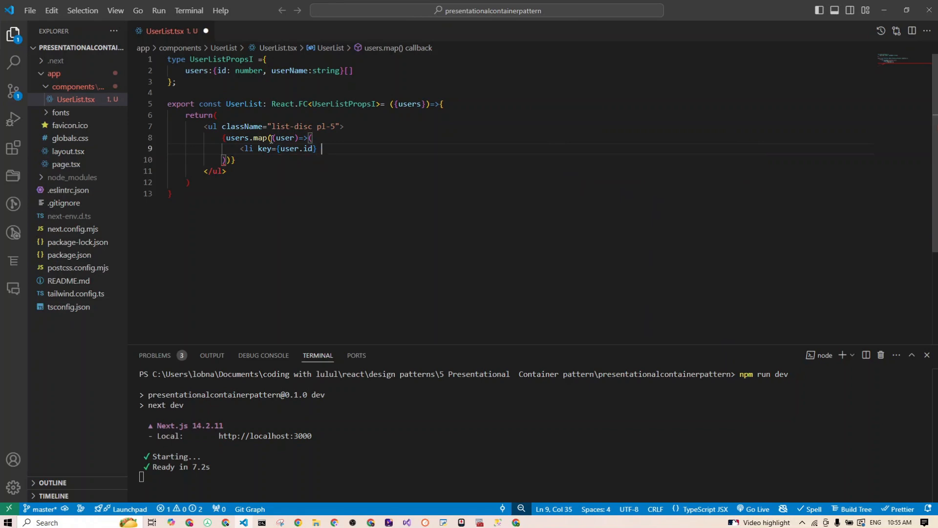
Step: Give each li className "text-blue-500" and show {user.name} inside it
{"action": "type", "text": "className=\"\""}
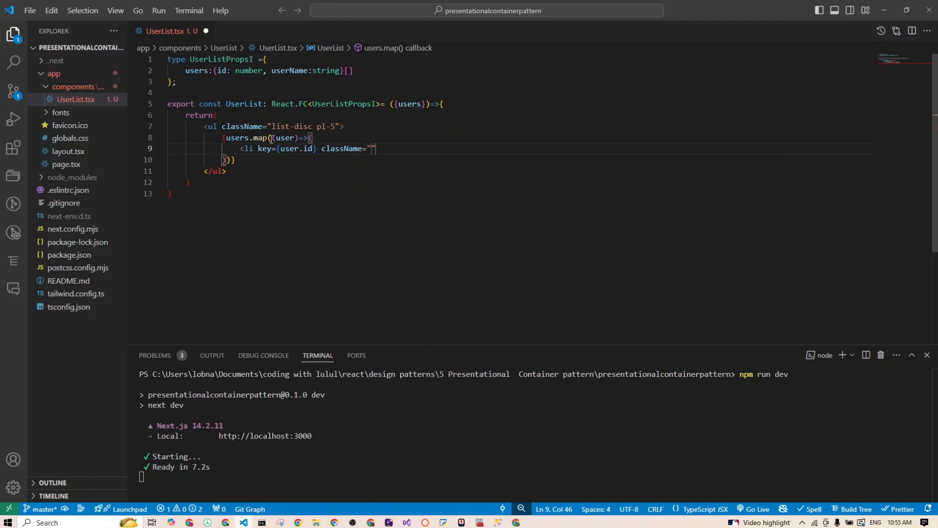
{"action": "type", "text": "text"}
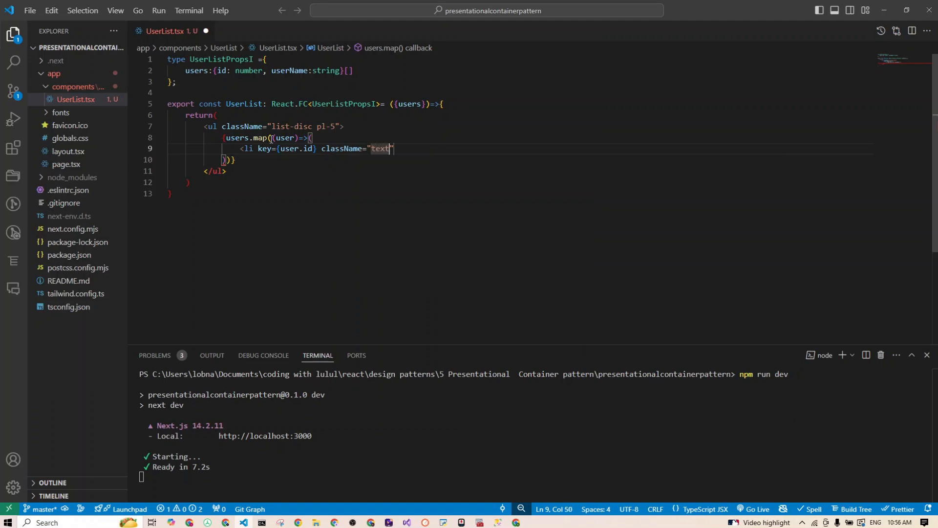
{"action": "type", "text": "-b"}
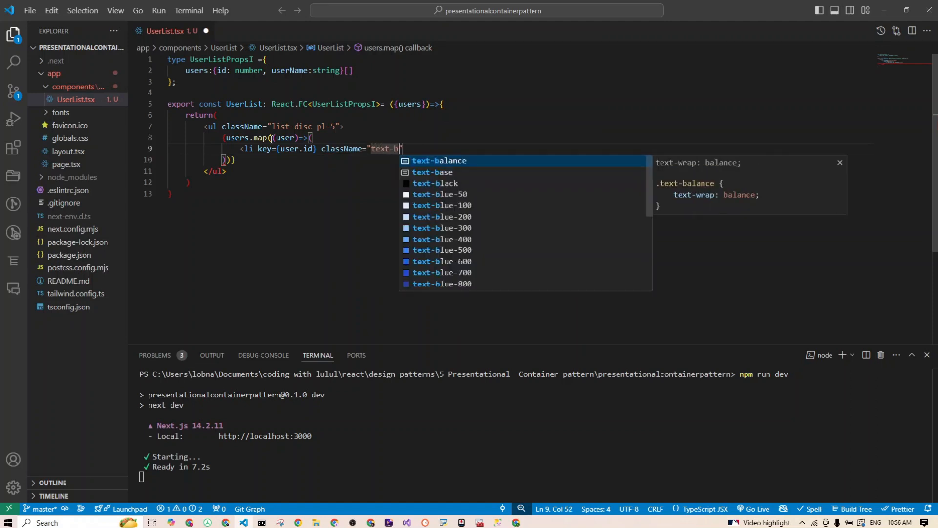
{"action": "type", "text": "lue"}
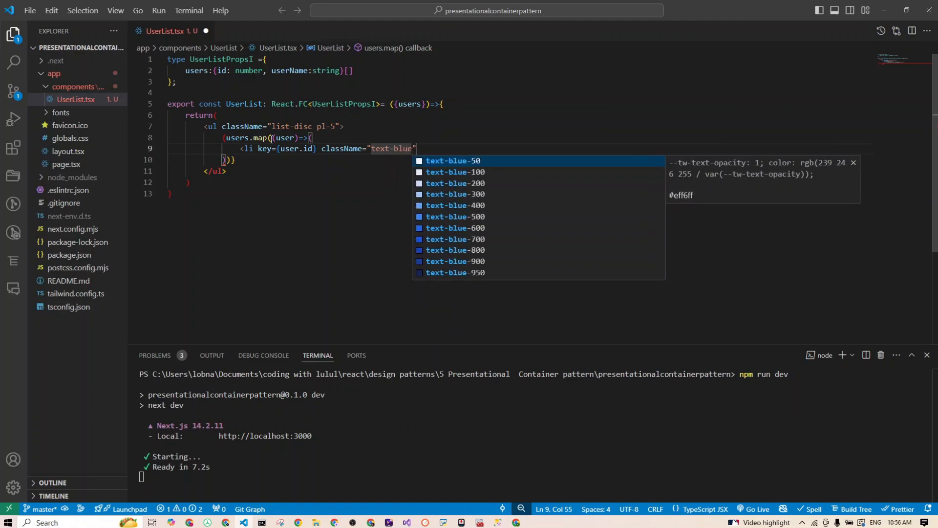
{"action": "type", "text": "-500"}
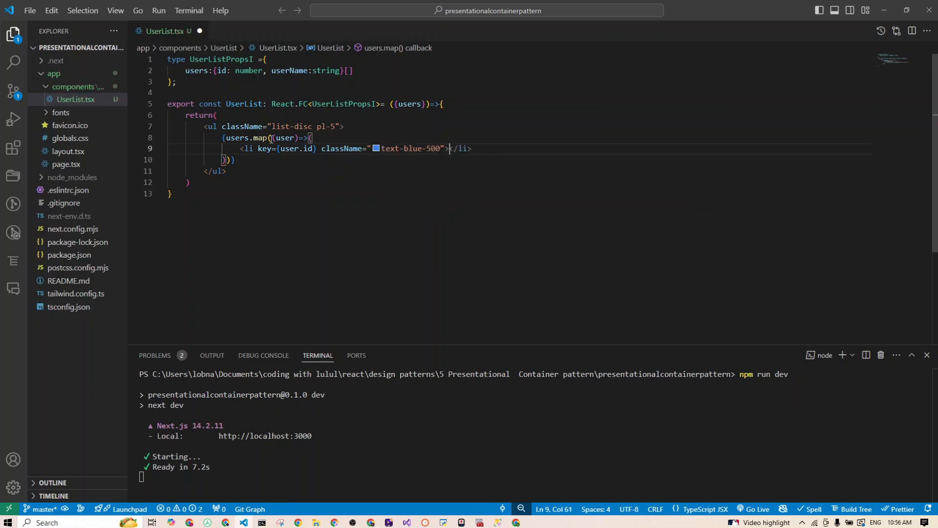
{"action": "type", "text": "use"}
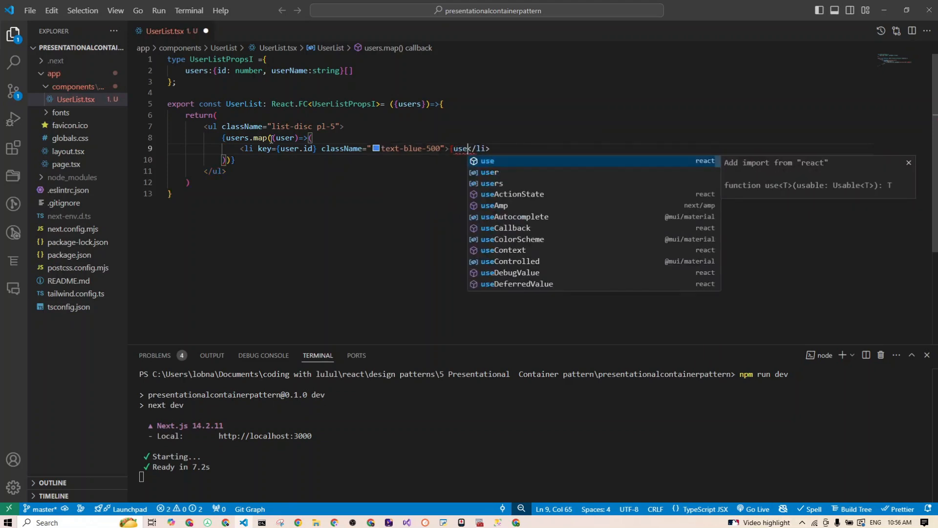
{"action": "type", "text": "r.name"}
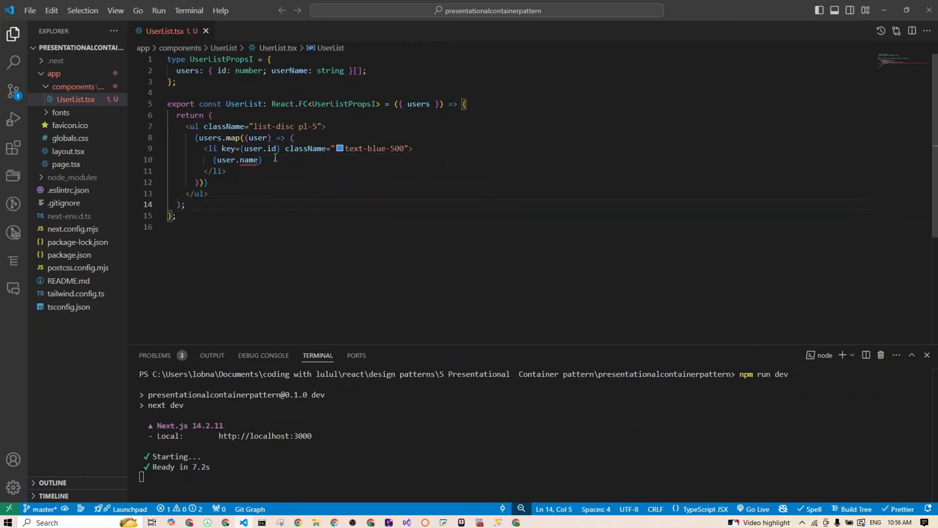
Step: Rename userName to username in UserListPropsI so list items show user.username
{"action": "double_click", "coordinate": [251, 160]}
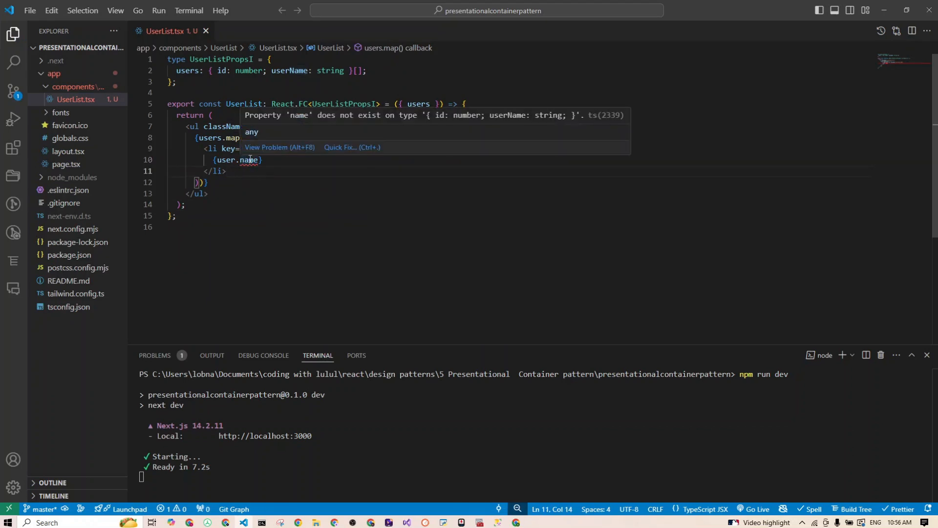
{"action": "double_click", "coordinate": [290, 71]}
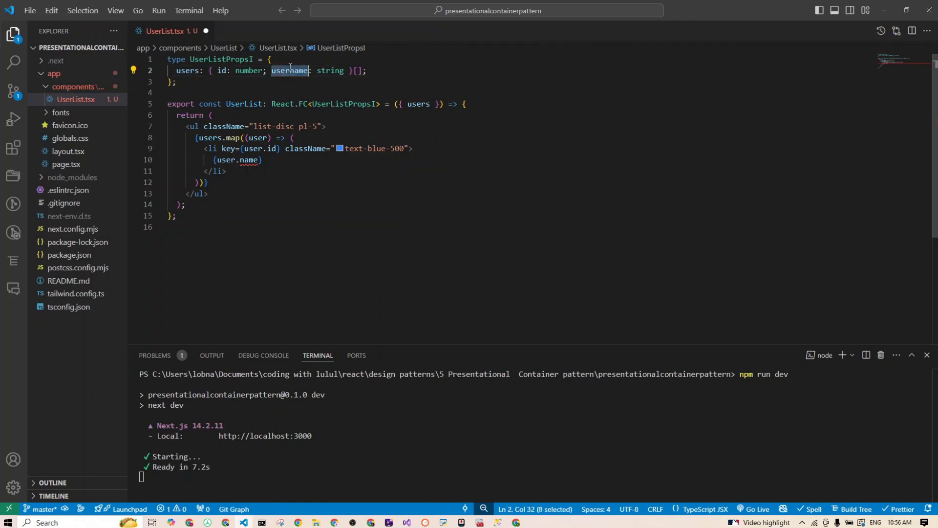
{"action": "type", "text": "username"}
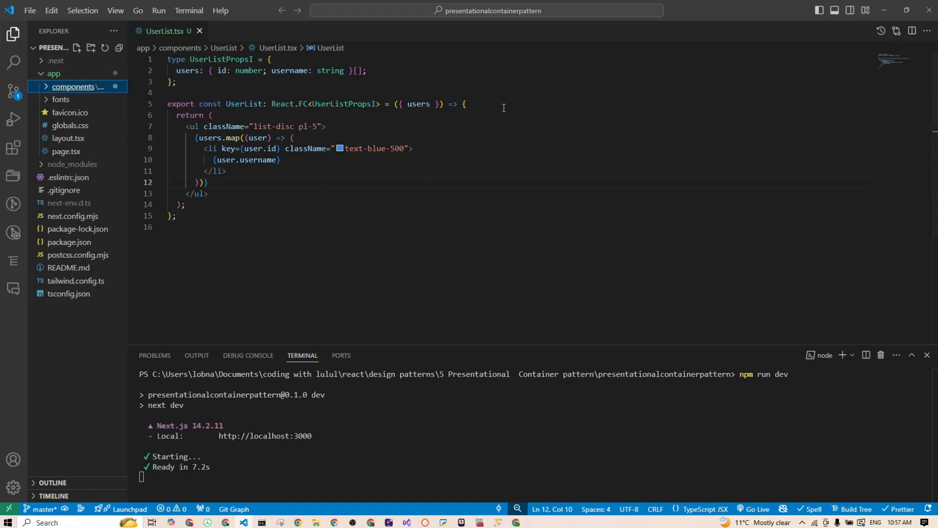
Step: Create the components/UserContainer folder containing a new UserContainer.tsx file
{"action": "left_click", "coordinate": [90, 48]}
{"action": "type", "text": "U"}
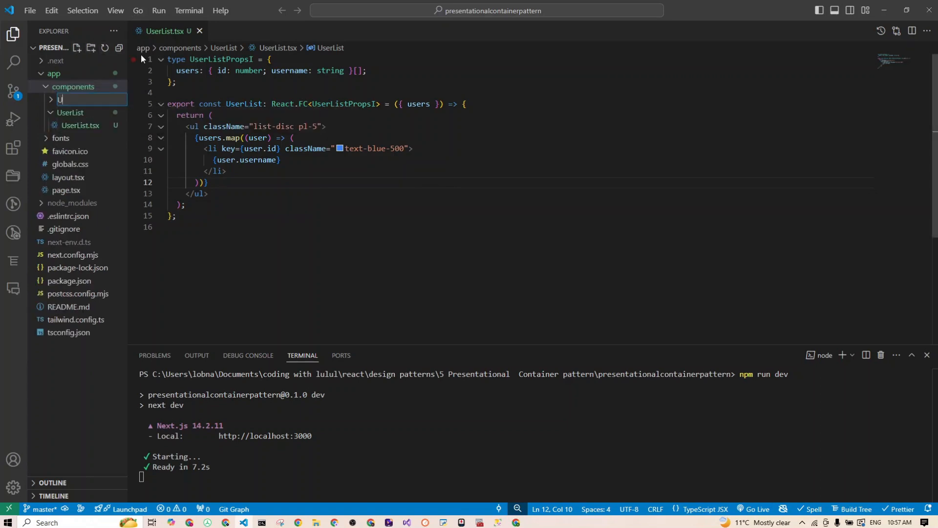
{"action": "type", "text": "serC"}
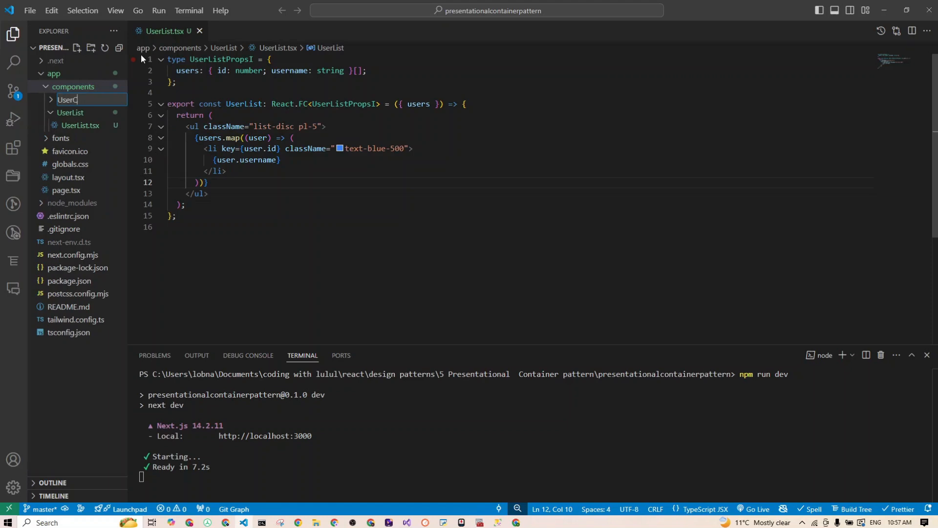
{"action": "type", "text": "ontainer"}
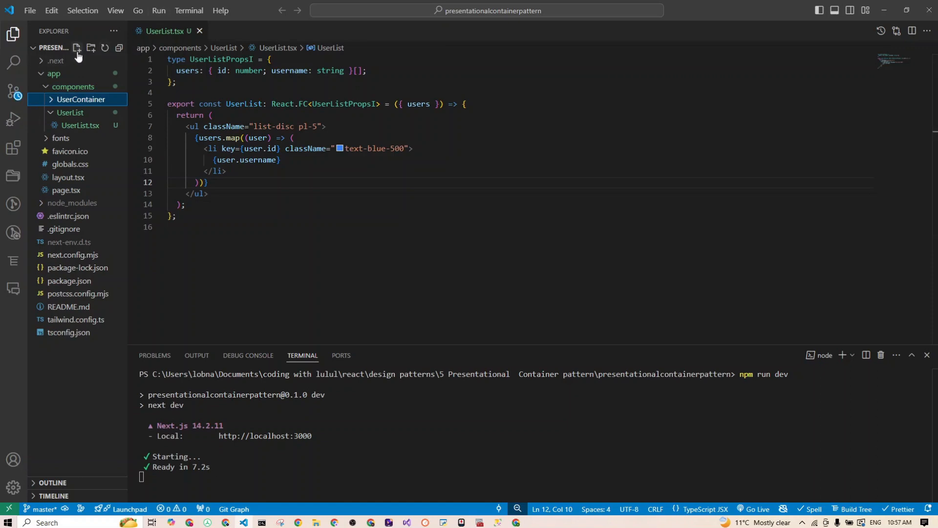
{"action": "left_click", "coordinate": [75, 48]}
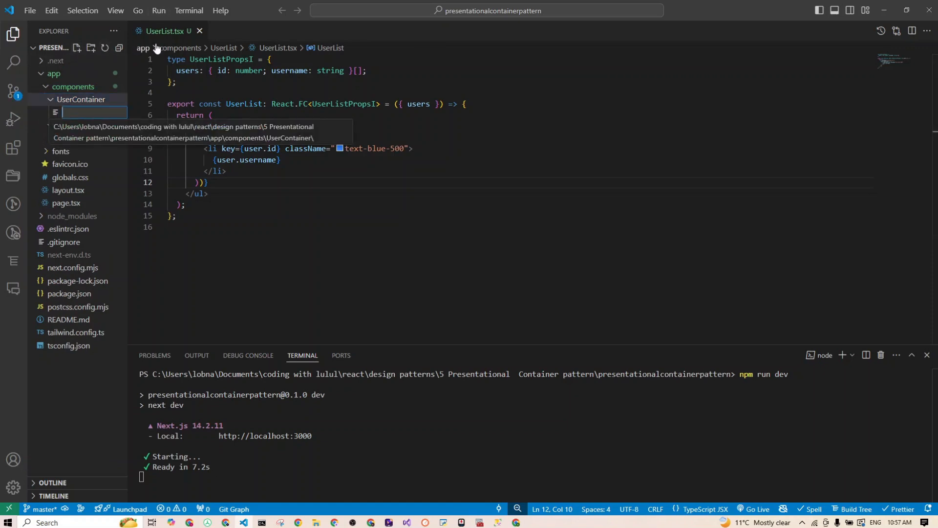
{"action": "type", "text": "UserC"}
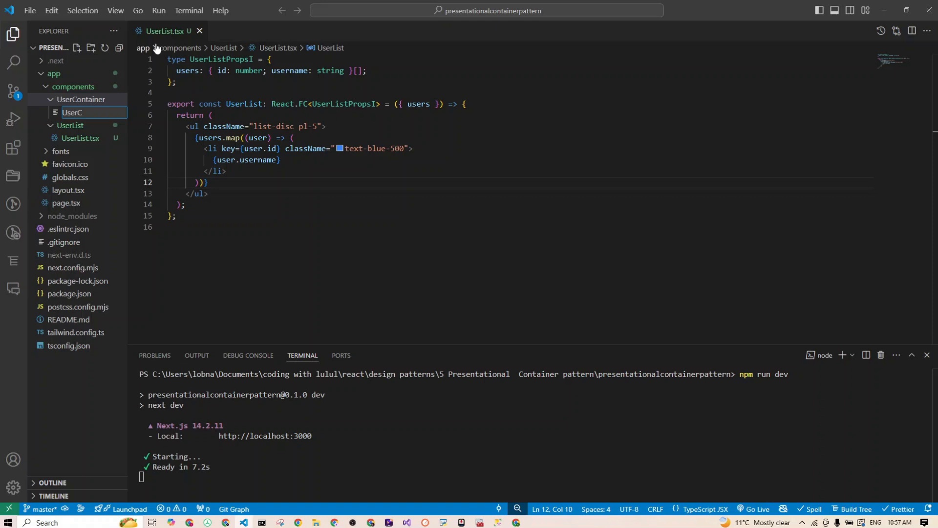
{"action": "type", "text": "UserContainer."}
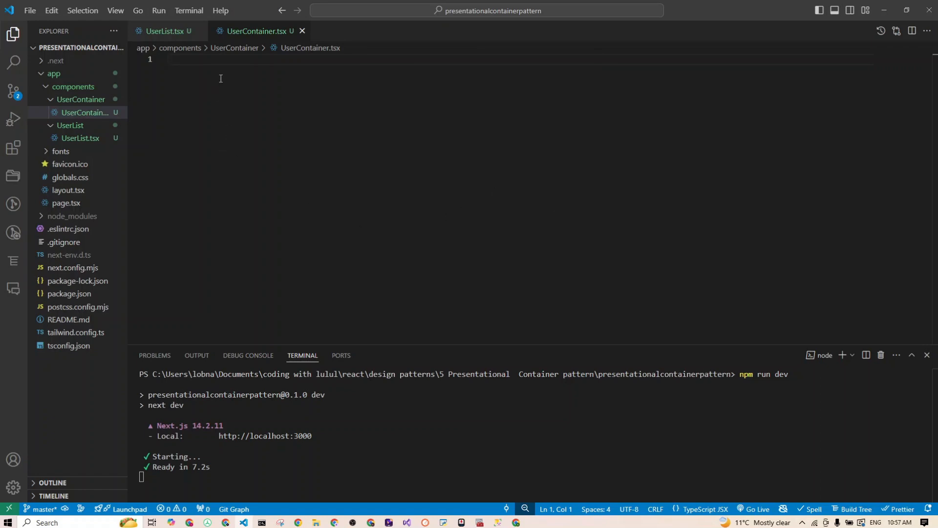
Step: Write export const UserContainer: React.FC = () => {} in UserContainer.tsx
{"action": "type", "text": "export"}
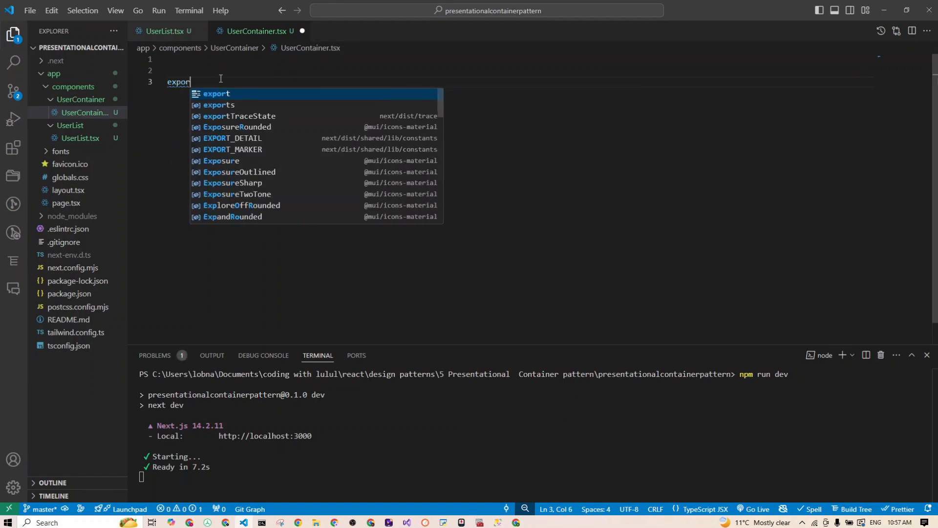
{"action": "type", "text": "const"}
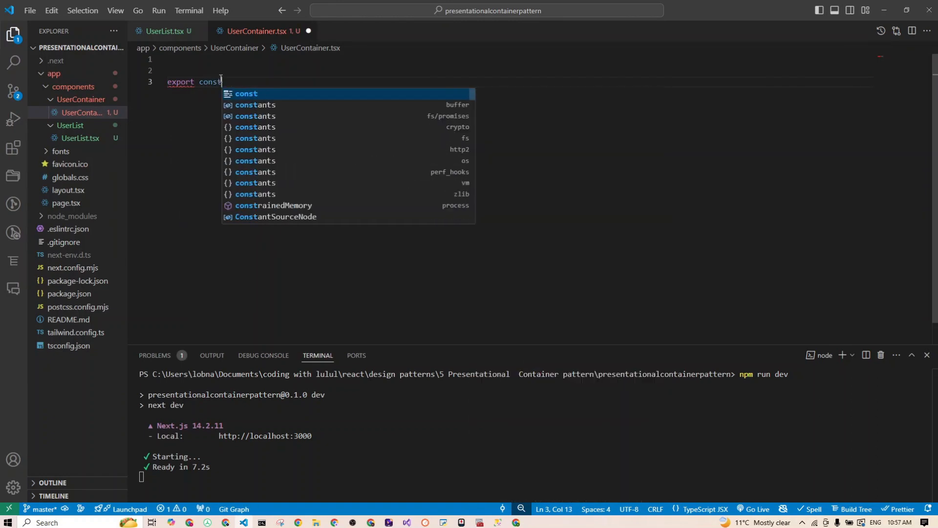
{"action": "type", "text": "User"}
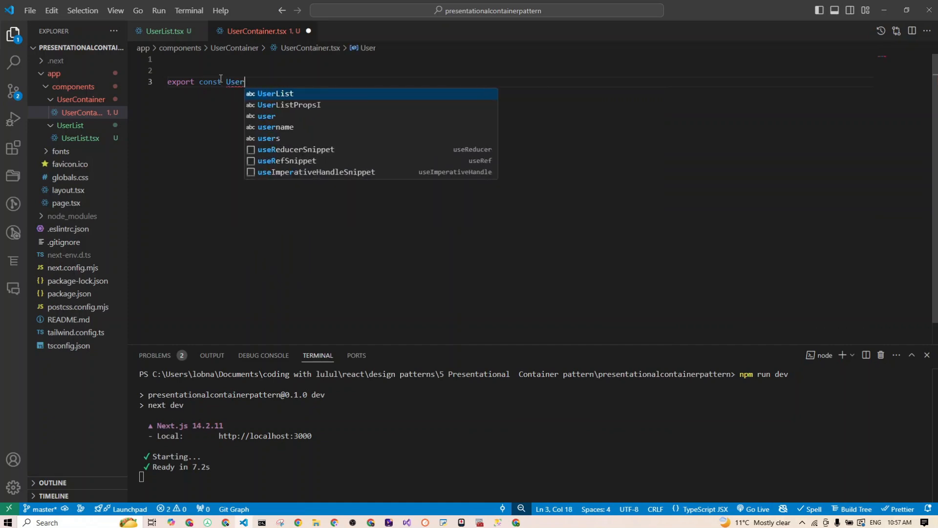
{"action": "type", "text": "Contai"}
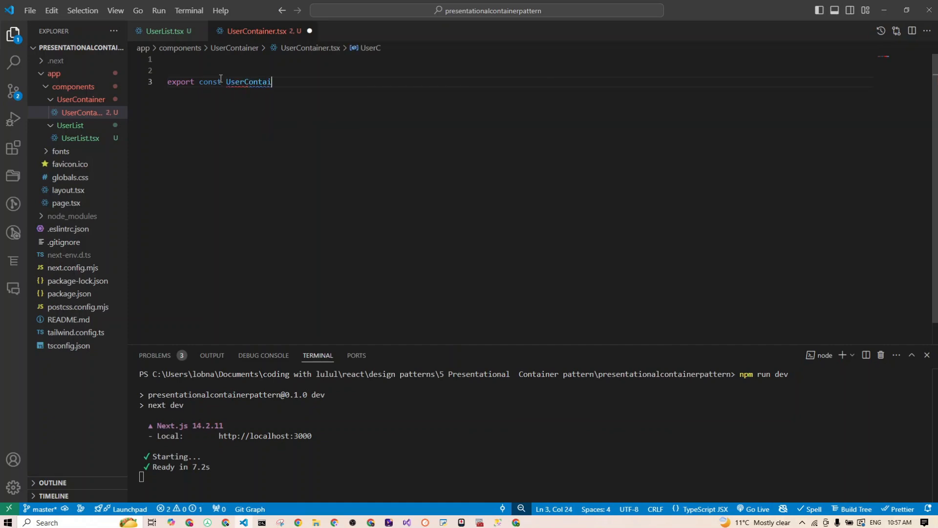
{"action": "type", "text": "ner: React.F"}
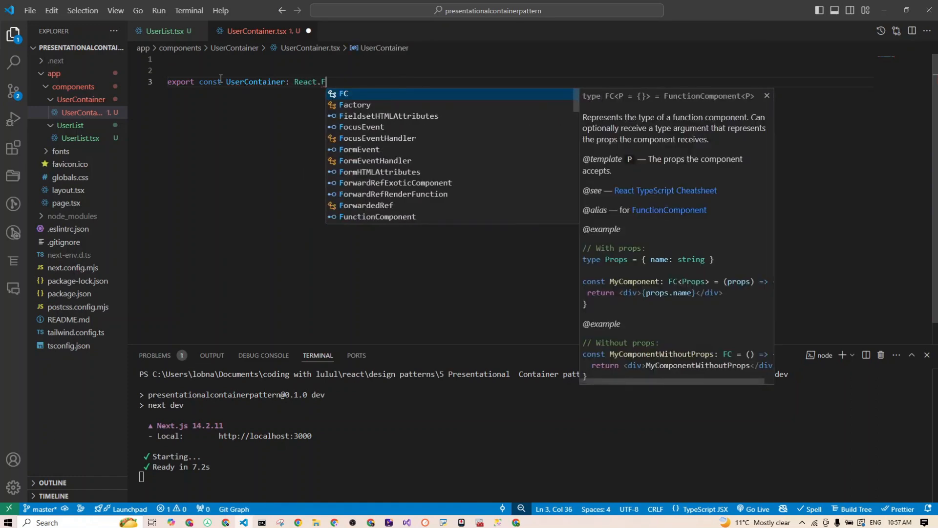
{"action": "type", "text": "C"}
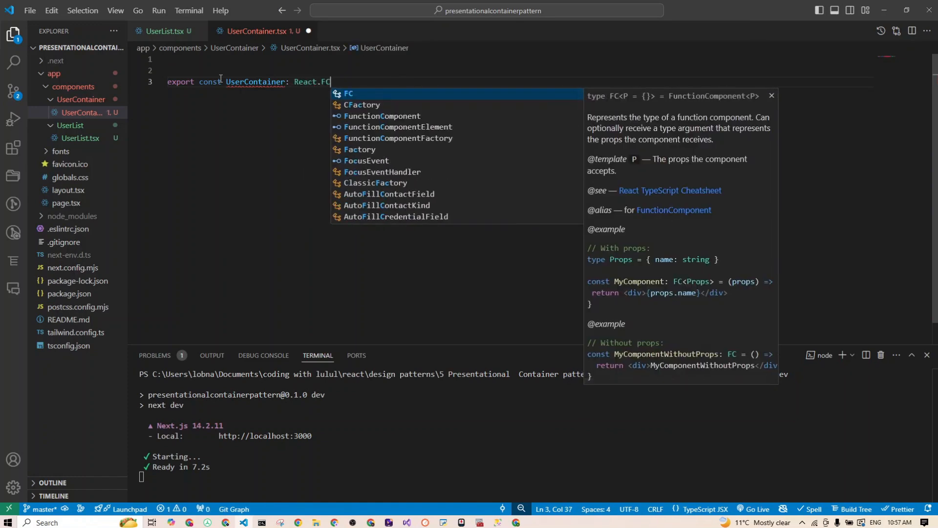
{"action": "type", "text": "= ()"}
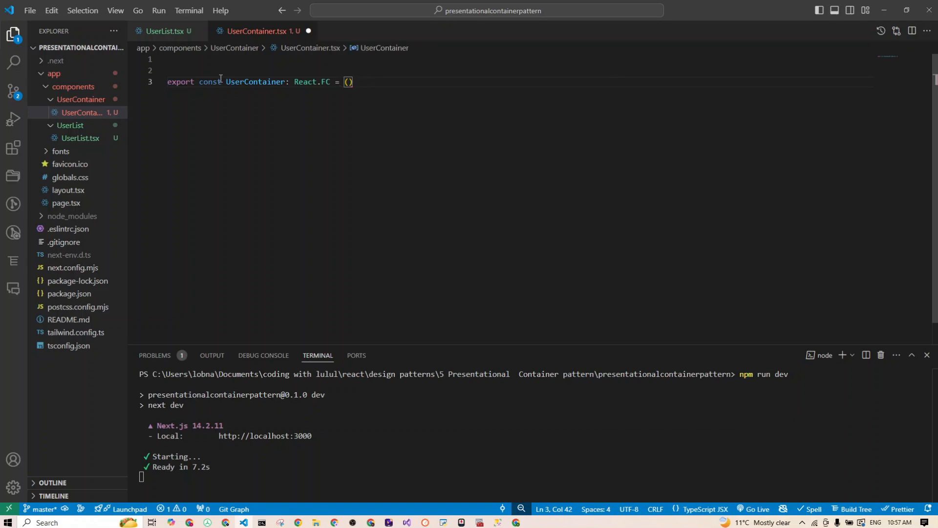
{"action": "type", "text": "=>"}
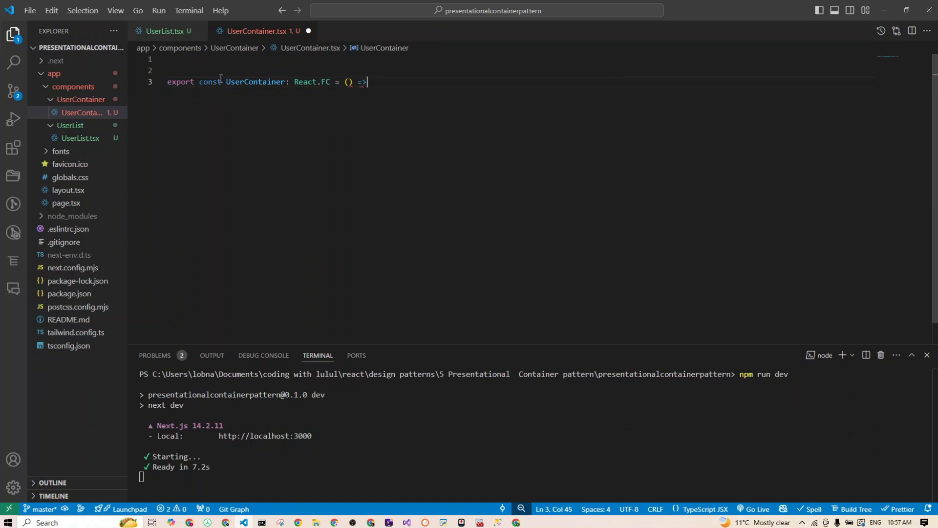
{"action": "type", "text": "{}"}
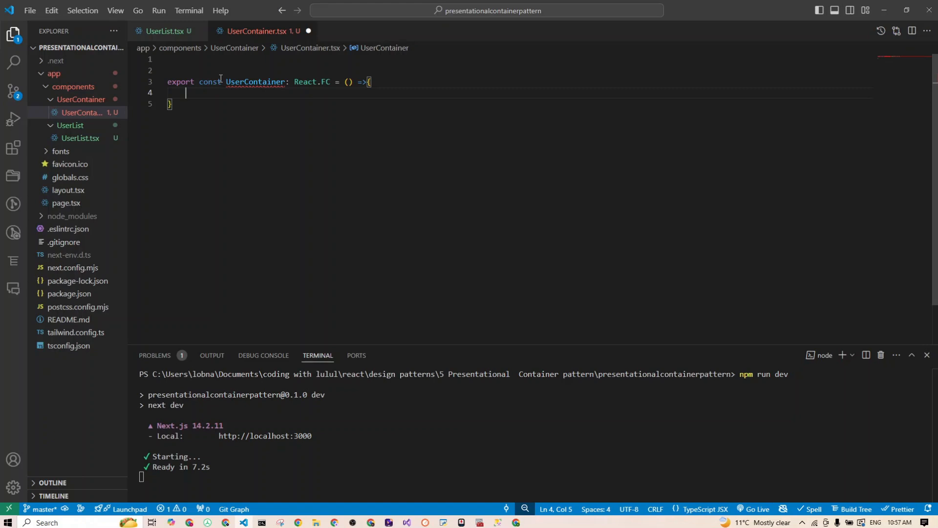
{"action": "mouse_move", "coordinate": [241, 68]}
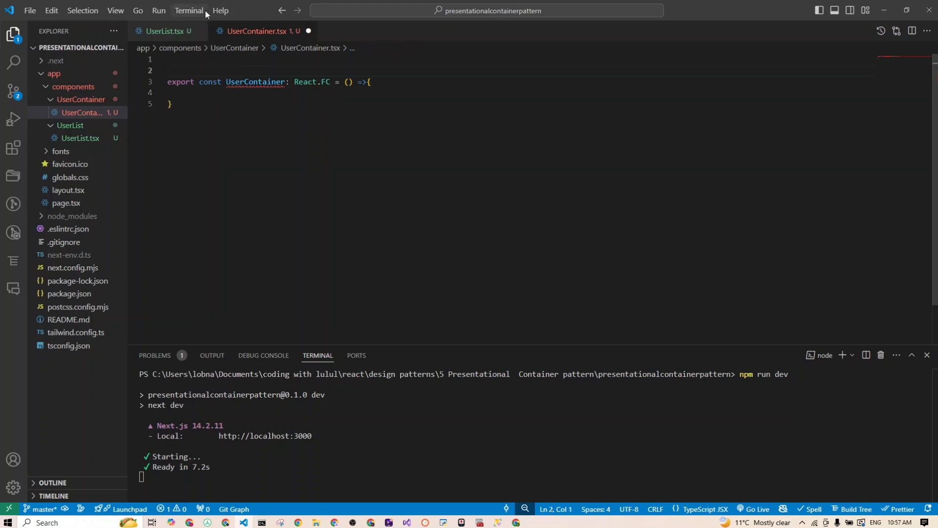
Step: Write import { useState, useEffect } from react at the top of UserContainer.tsx
{"action": "type", "text": "import"}
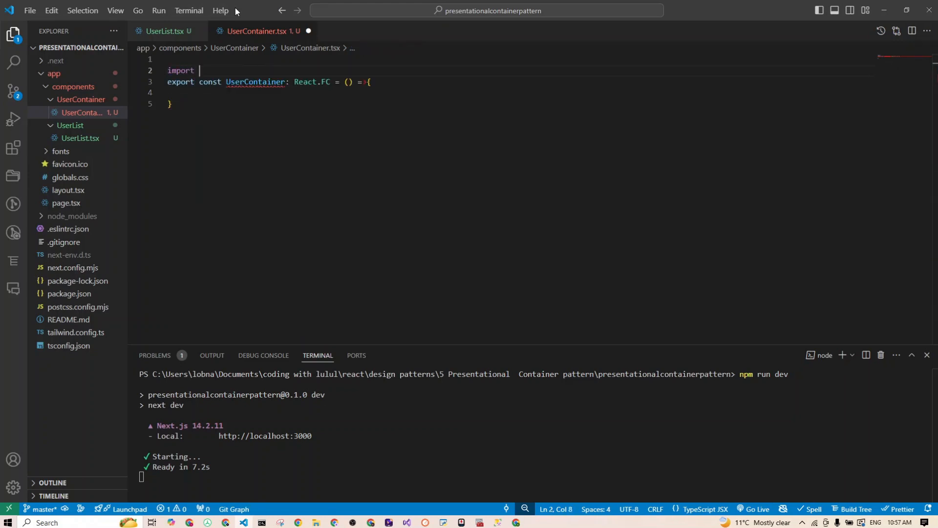
{"action": "type", "text": "{ use"}
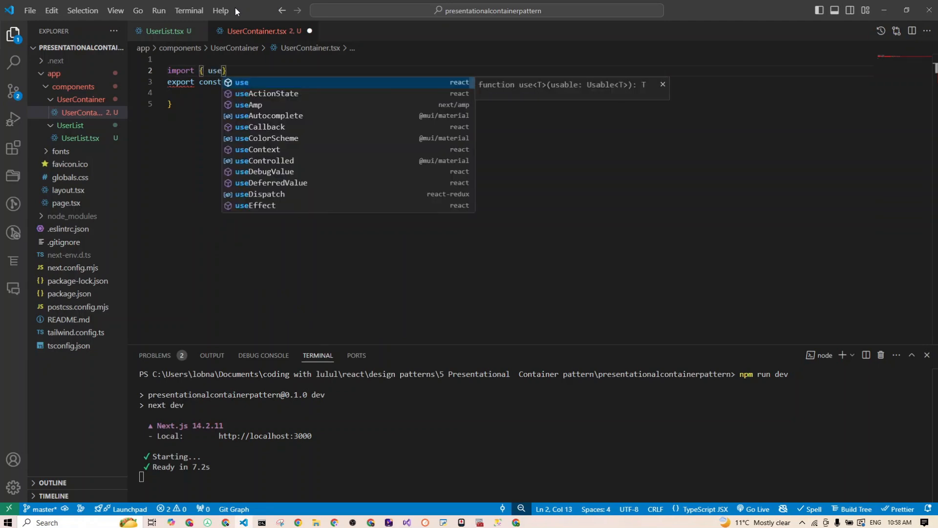
{"action": "type", "text": "S"}
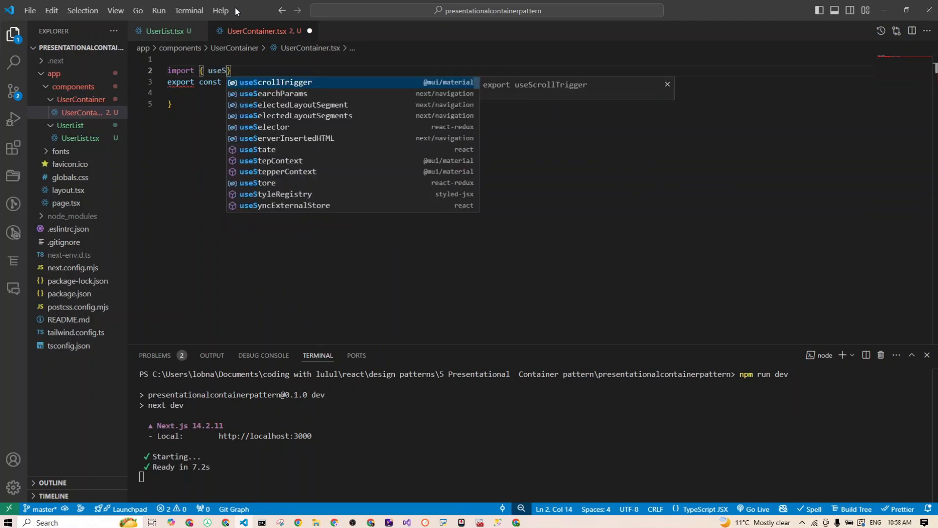
{"action": "left_click", "coordinate": [257, 149]}
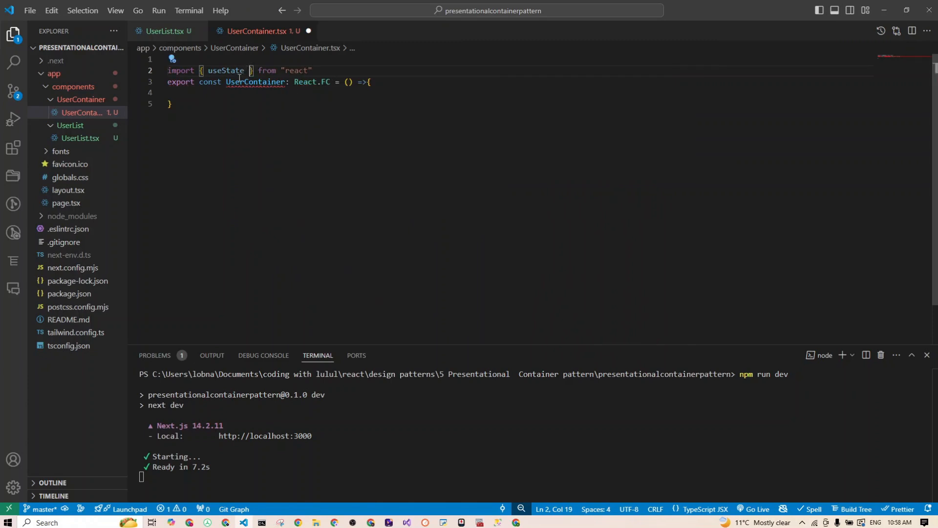
{"action": "type", "text": ", use"}
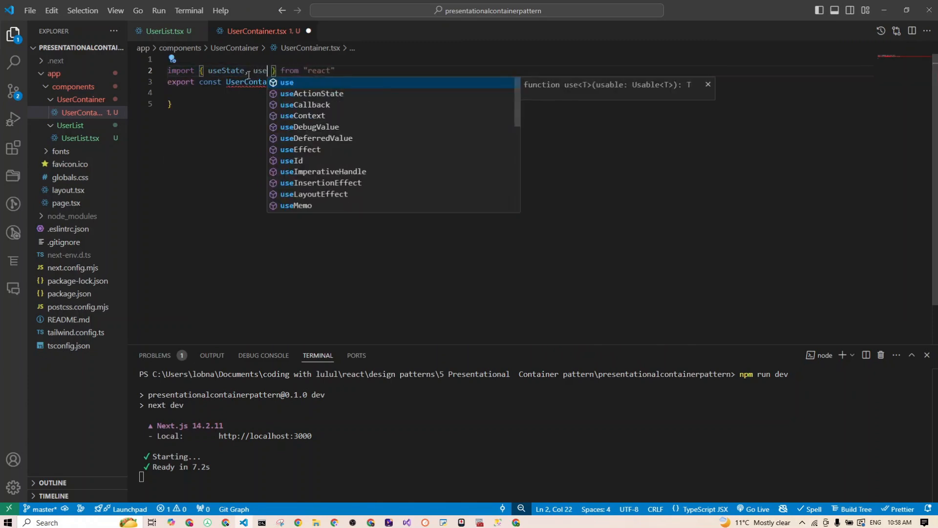
{"action": "type", "text": "Effect"}
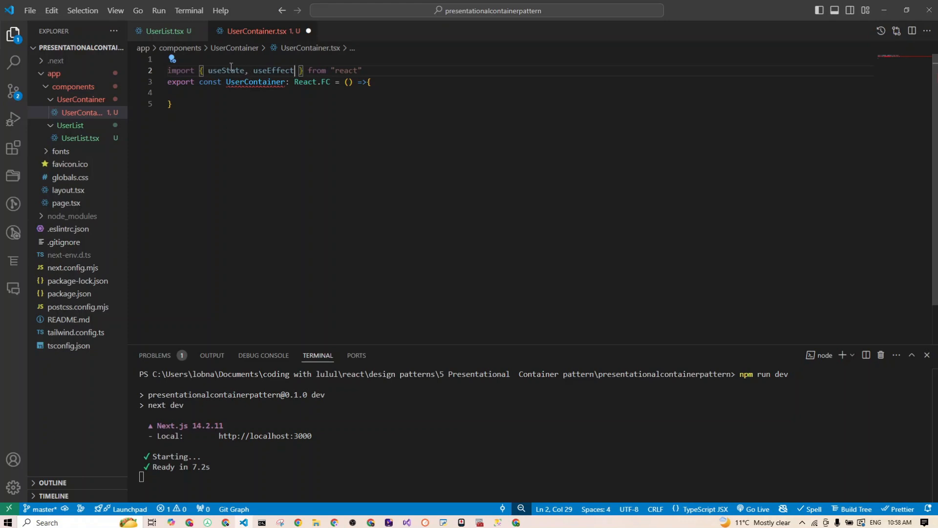
{"action": "double_click", "coordinate": [227, 70]}
{"action": "type", "text": "const ["}
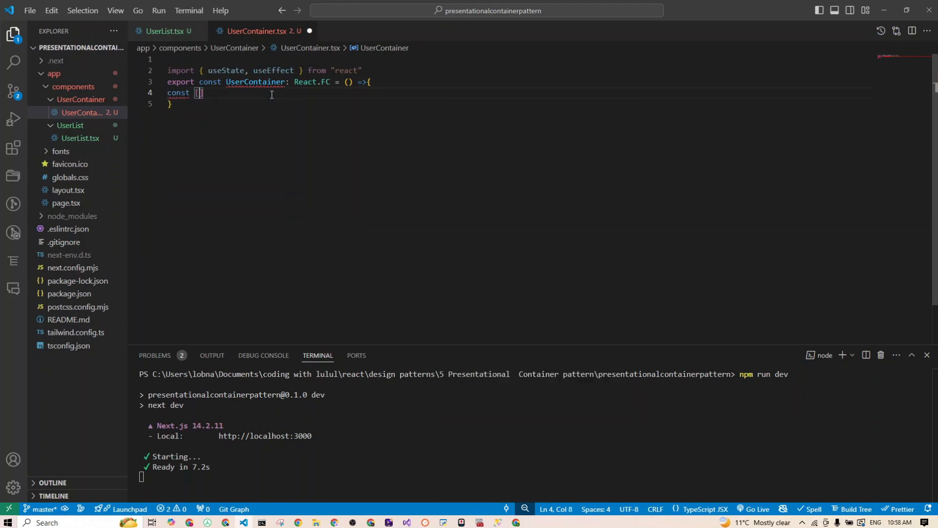
Step: Declare const [users, setUsers] = useState<{id: number, username: string}[]>([])
{"action": "type", "text": "users, setUser"}
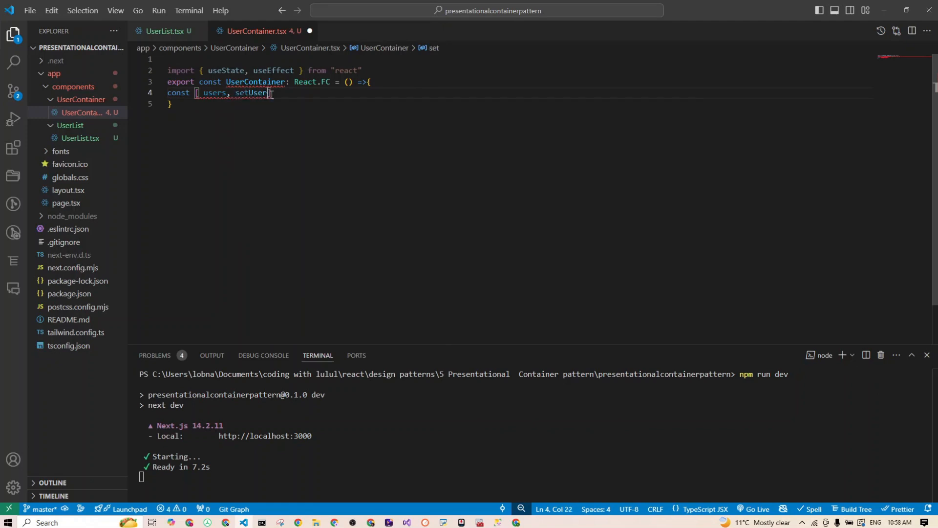
{"action": "type", "text": "] = useState"}
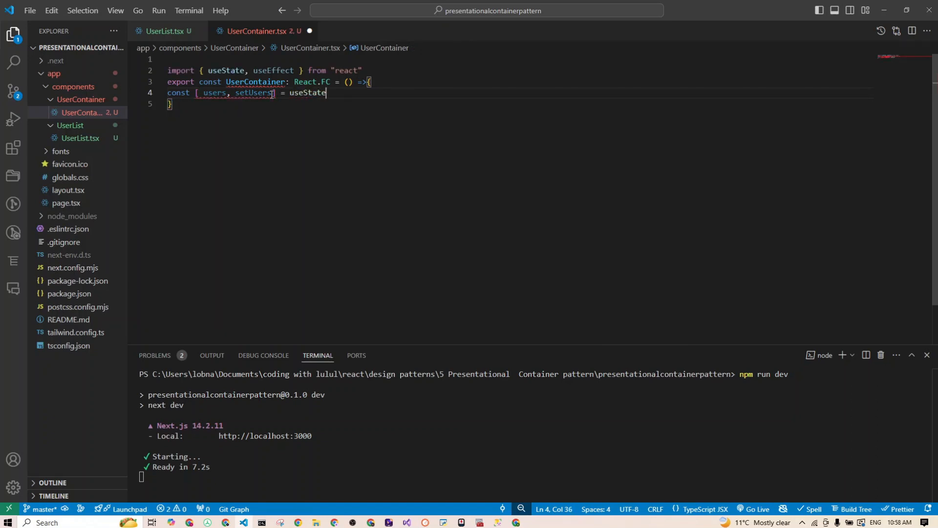
{"action": "type", "text": "<>"}
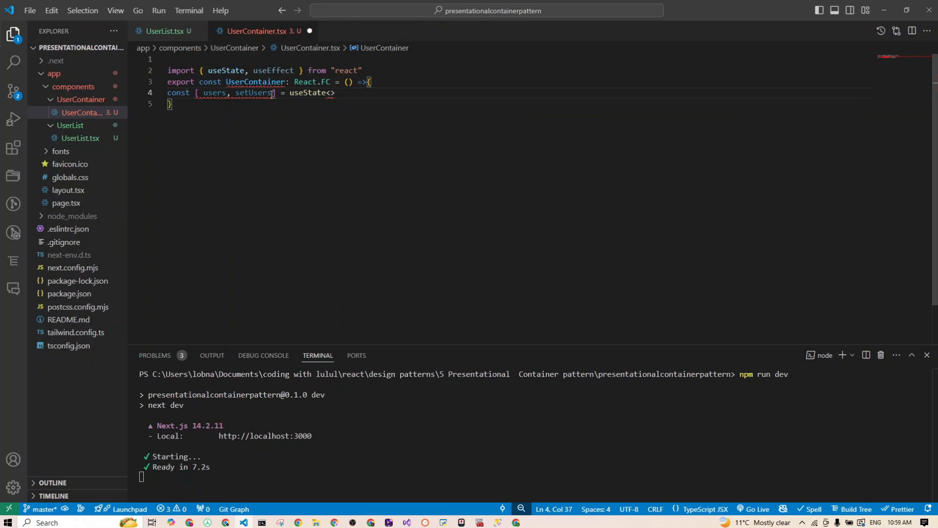
{"action": "type", "text": "[]"}
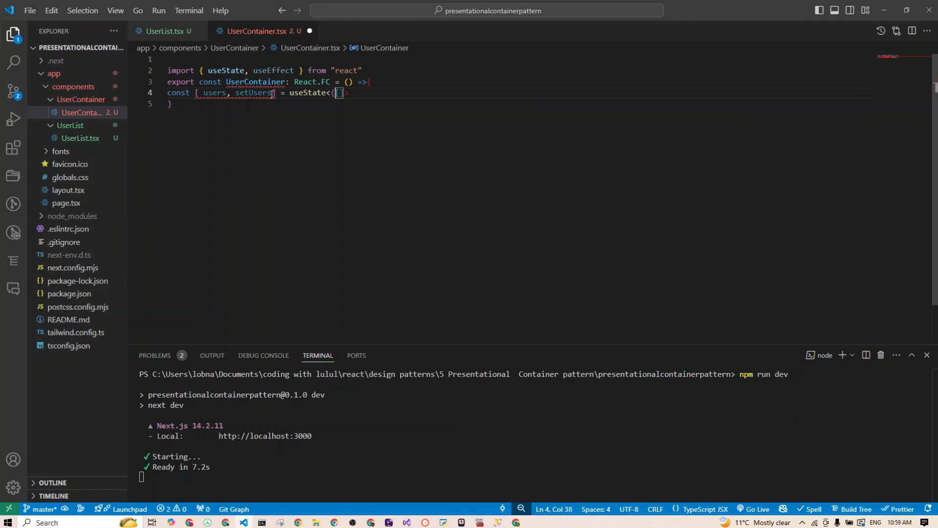
{"action": "type", "text": "id"}
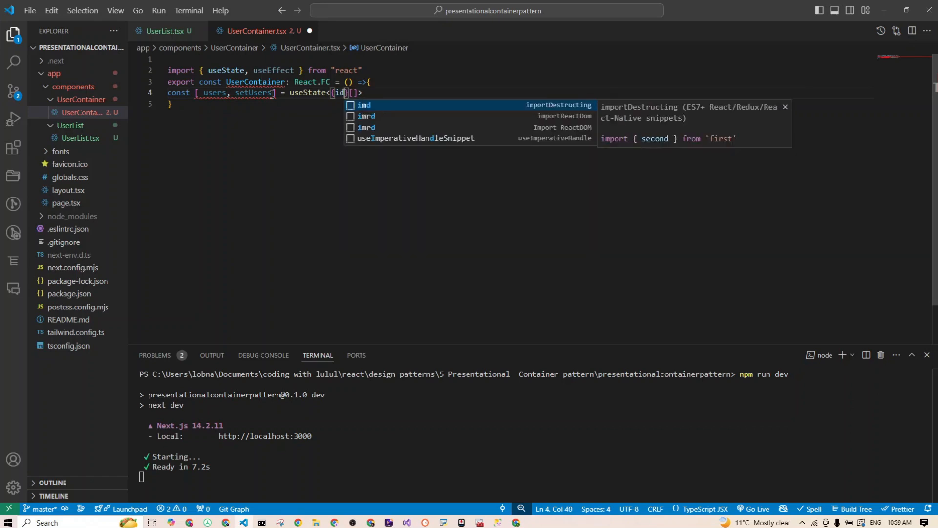
{"action": "type", "text": ": number"}
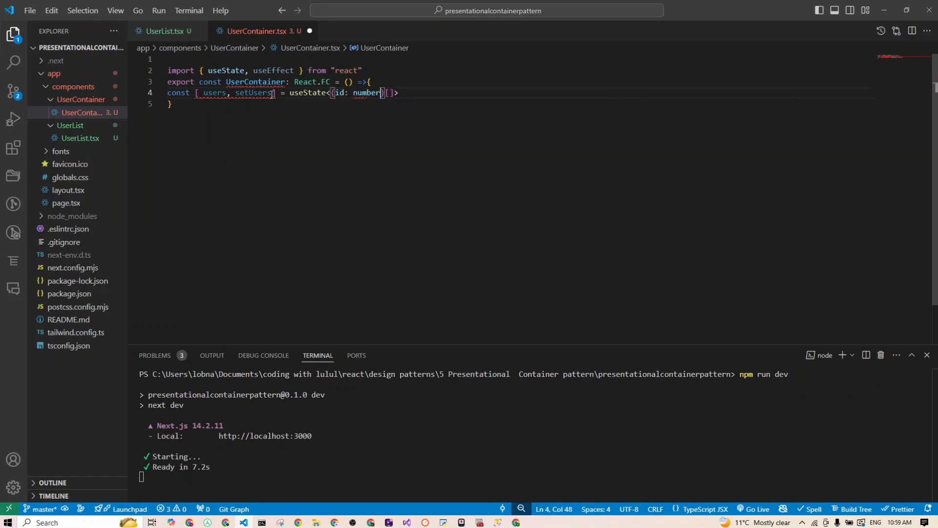
{"action": "type", "text": ", username"}
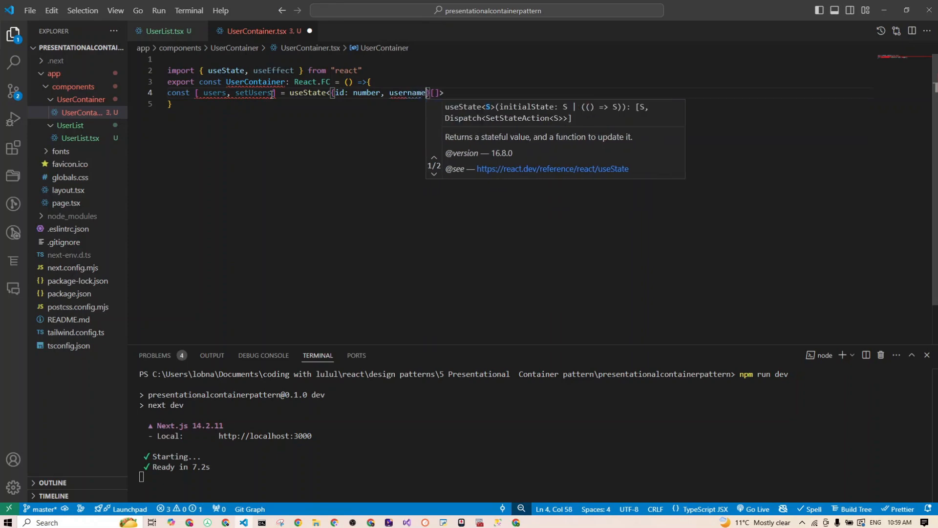
{"action": "type", "text": ": string"}
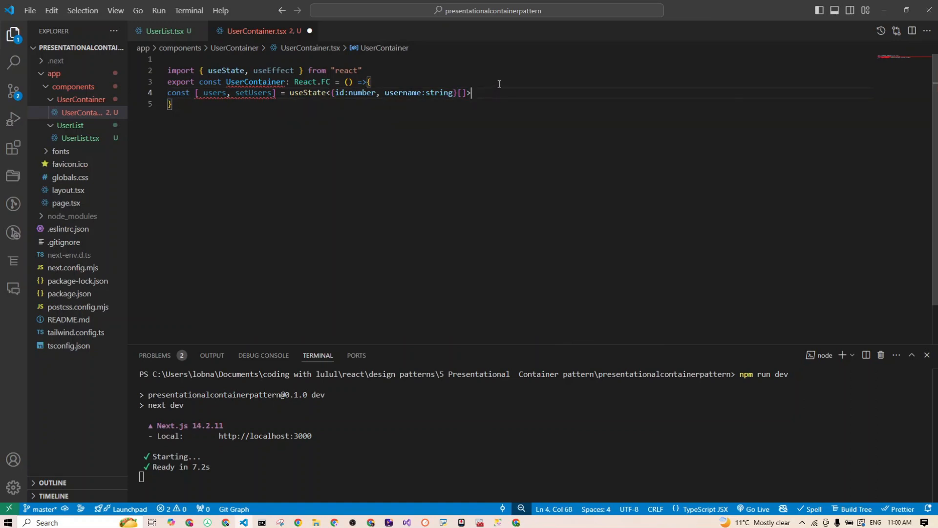
{"action": "type", "text": "([])"}
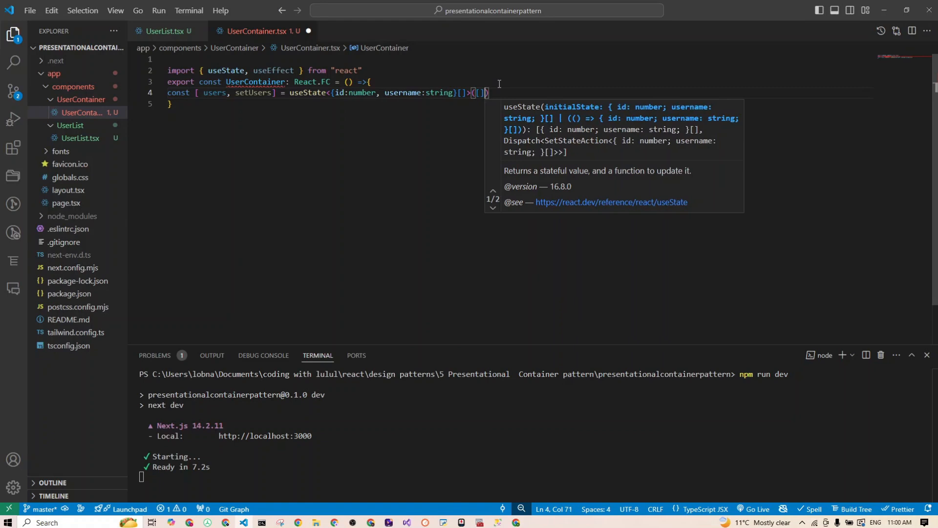
{"action": "type", "text": "([]);"}
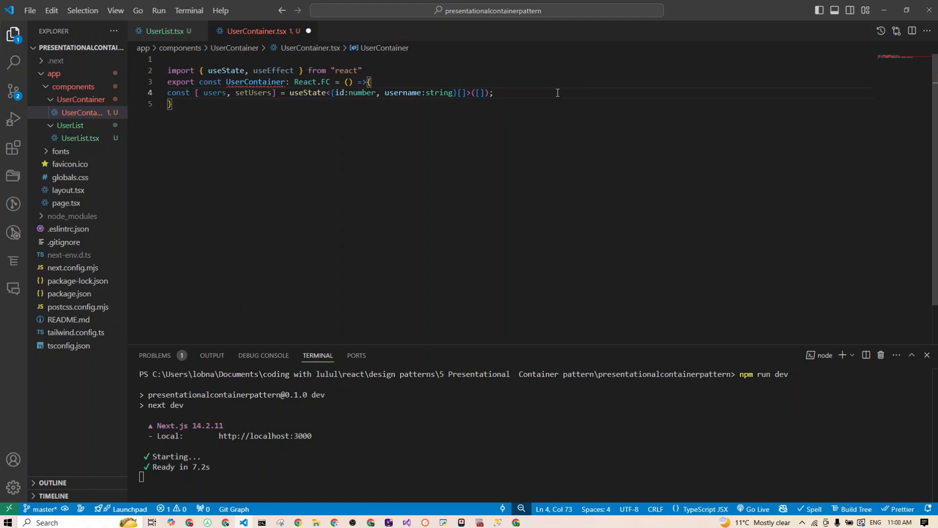
{"action": "key", "text": "Enter"}
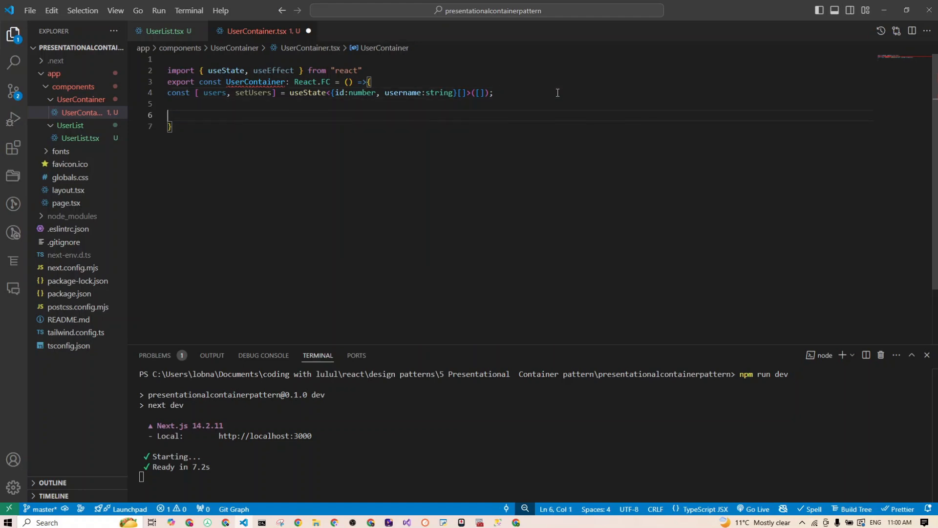
Step: Add useEffect(() => { fetchUsers(); }, []) below the users state
{"action": "type", "text": "useEffect("}
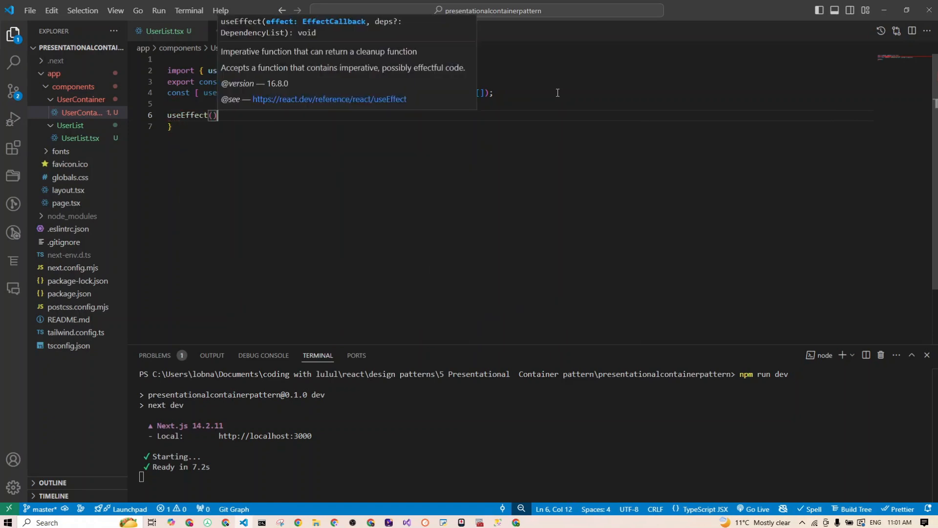
{"action": "type", "text": "("}
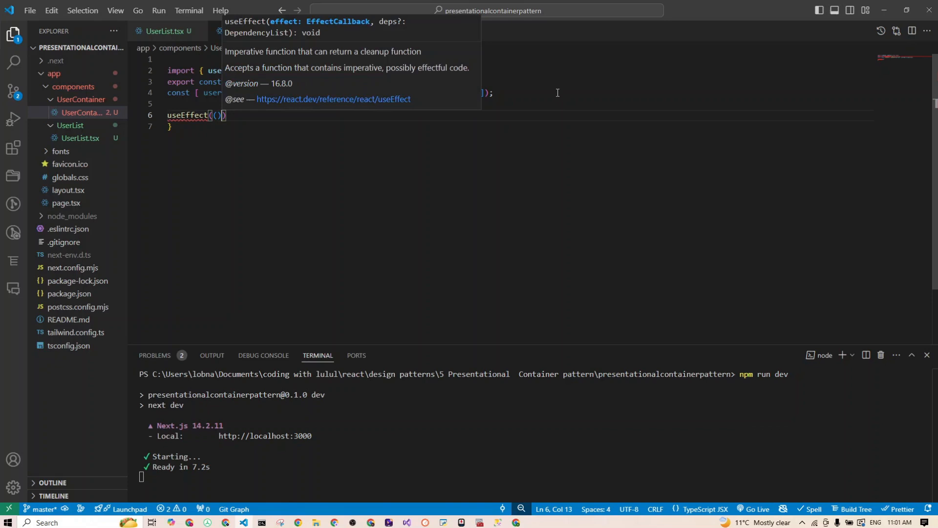
{"action": "type", "text": "()=>{"}
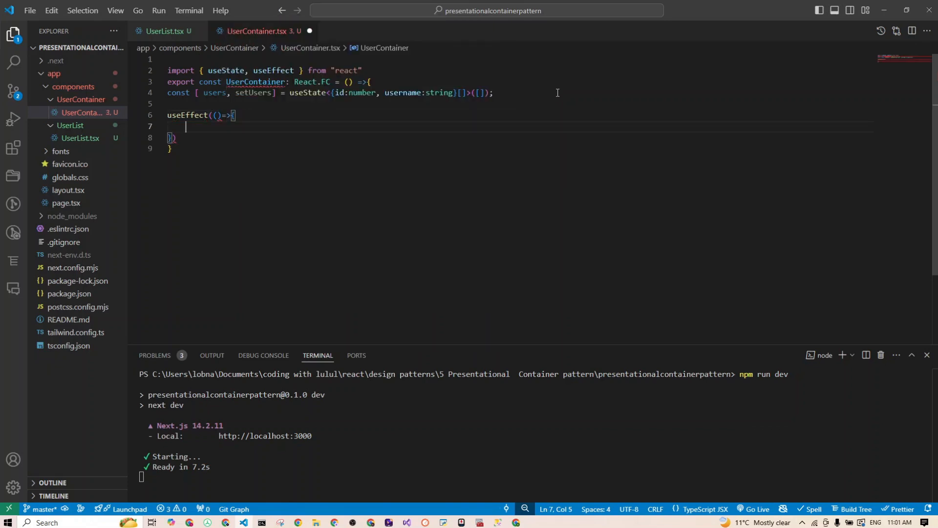
{"action": "key", "text": "Backspace"}
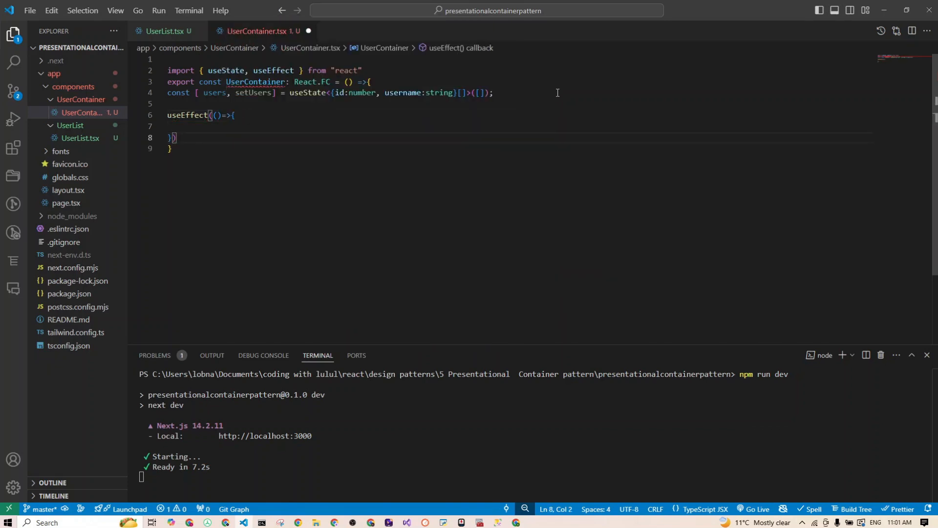
{"action": "type", "text": ",[]"}
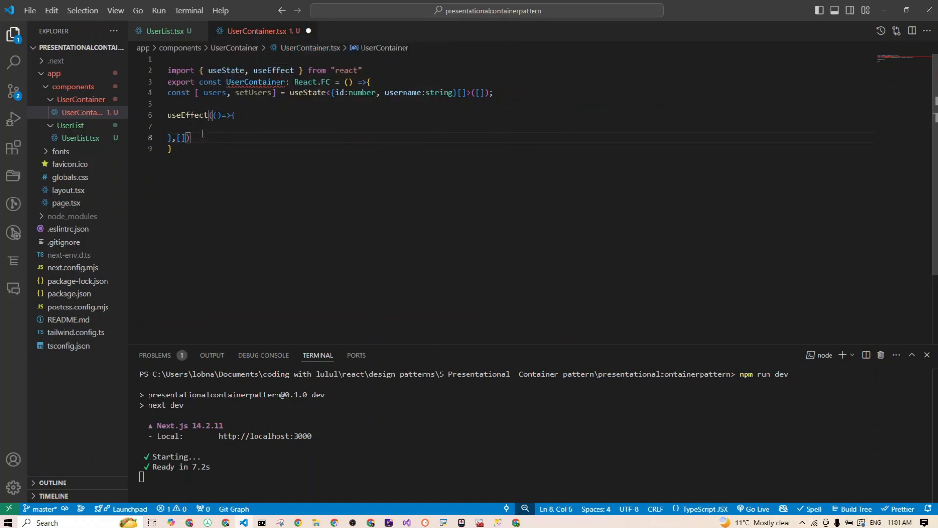
{"action": "mouse_move", "coordinate": [204, 128]}
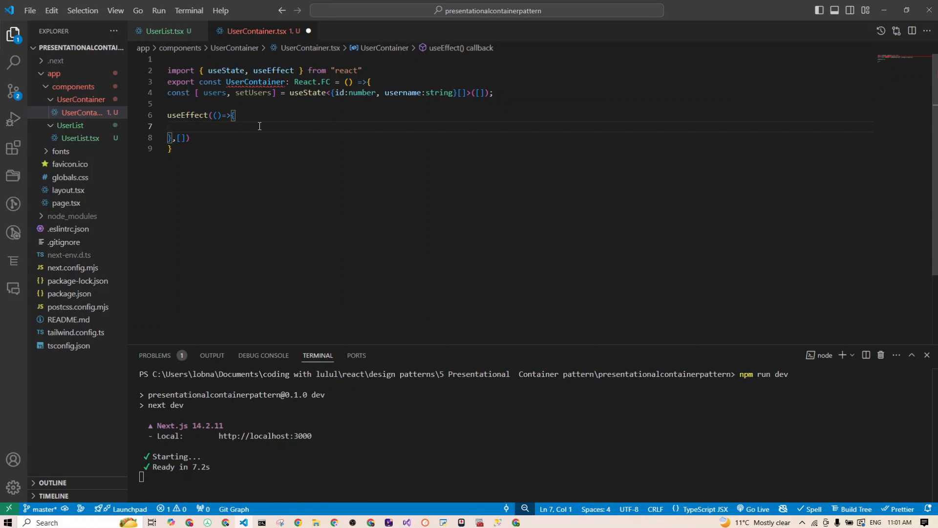
{"action": "type", "text": "fet"}
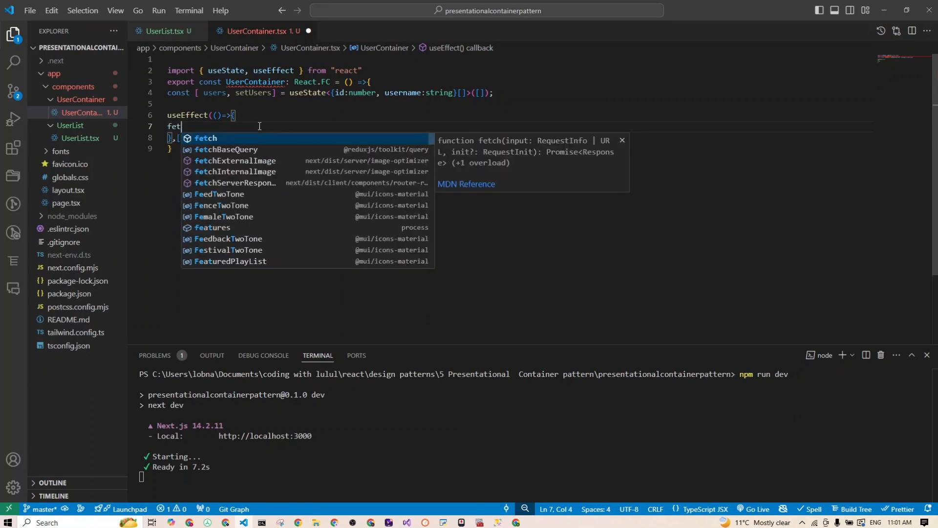
{"action": "type", "text": "ch"}
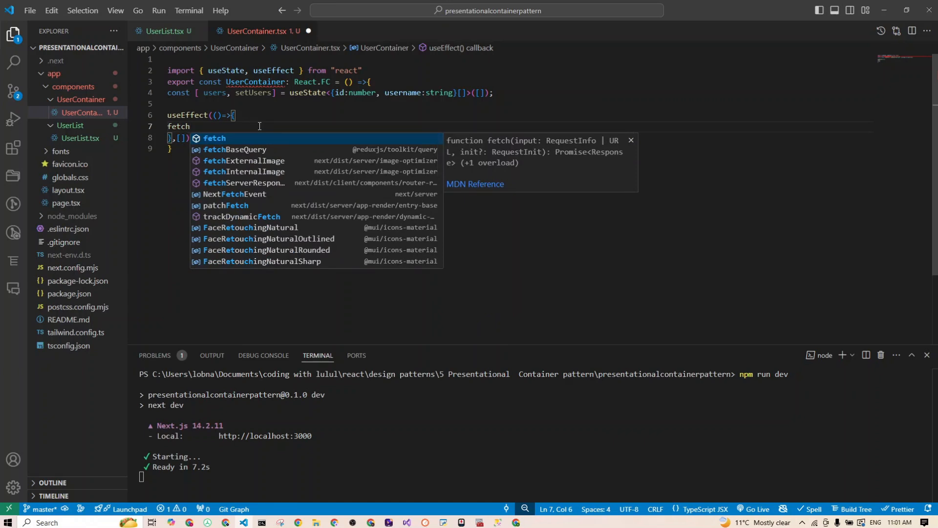
{"action": "type", "text": "USe"}
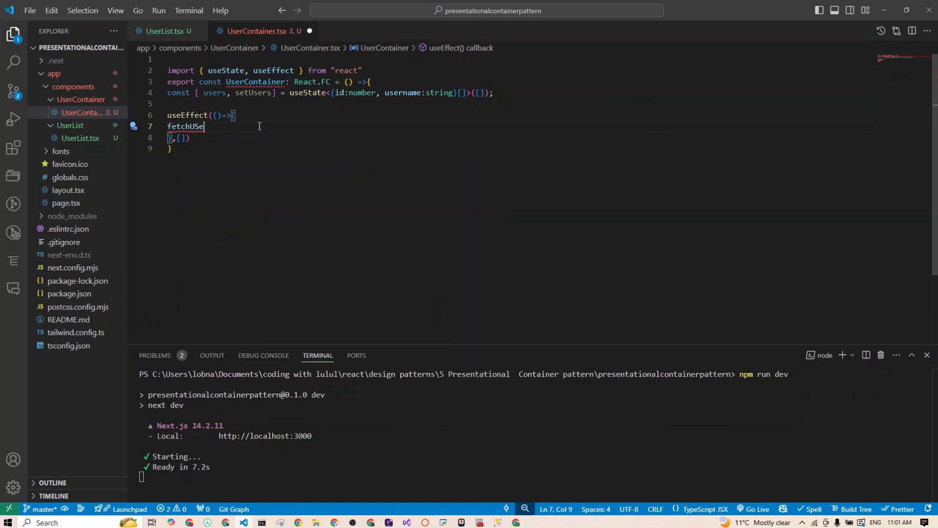
{"action": "type", "text": "rs"}
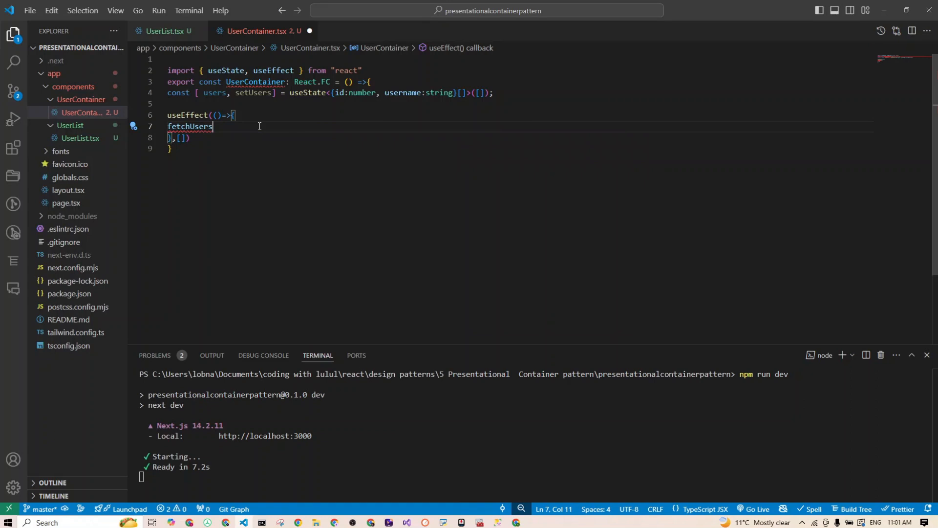
{"action": "type", "text": "();"}
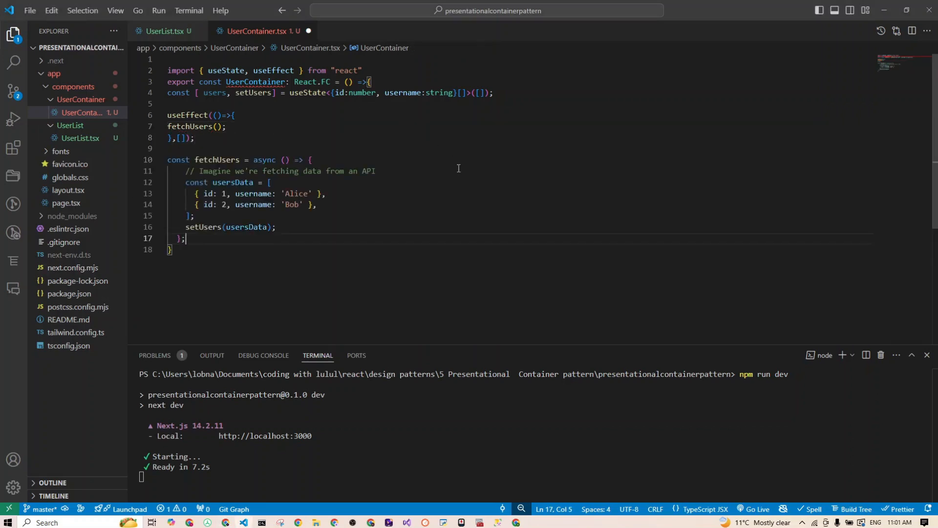
Step: Check that fetchUsers stores the Alice and Bob usersData via setUsers, then add a line after it
{"action": "left_click", "coordinate": [314, 254]}
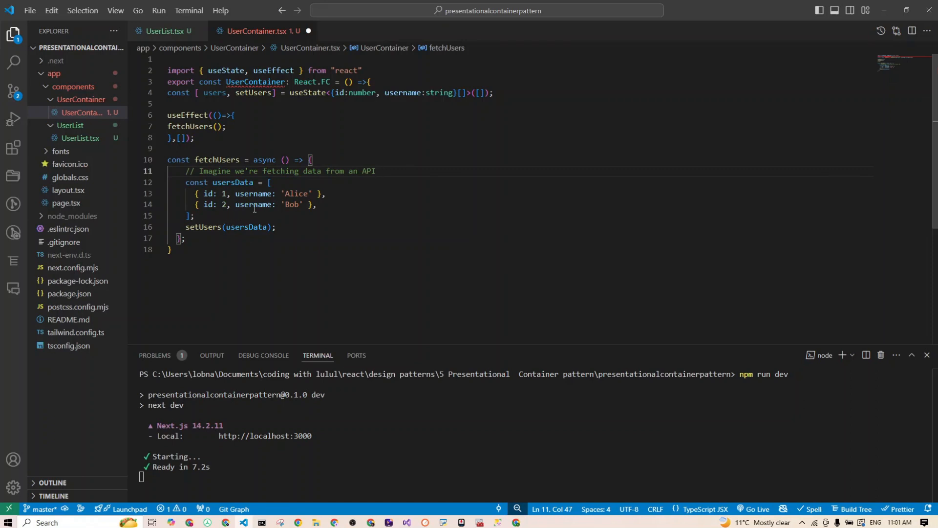
{"action": "left_click", "coordinate": [193, 215]}
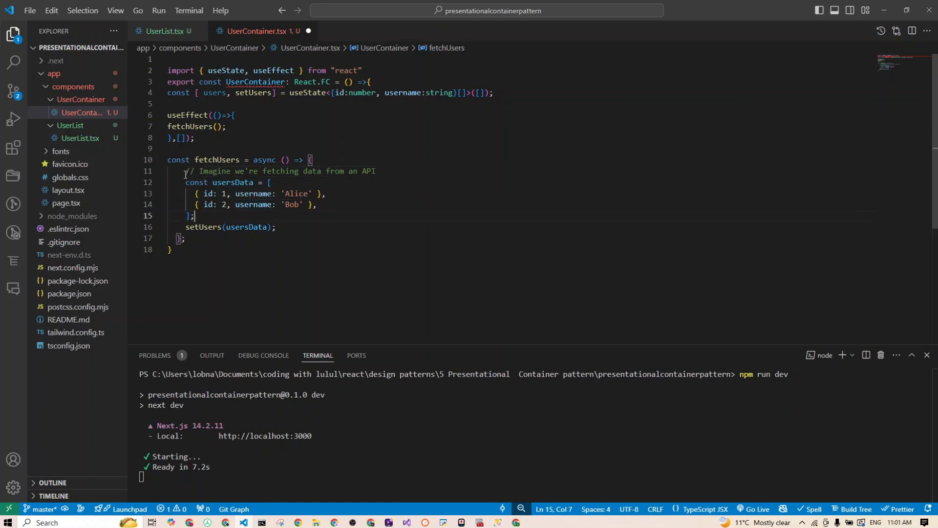
{"action": "left_click_drag", "start_coordinate": [187, 171], "coordinate": [211, 204]}
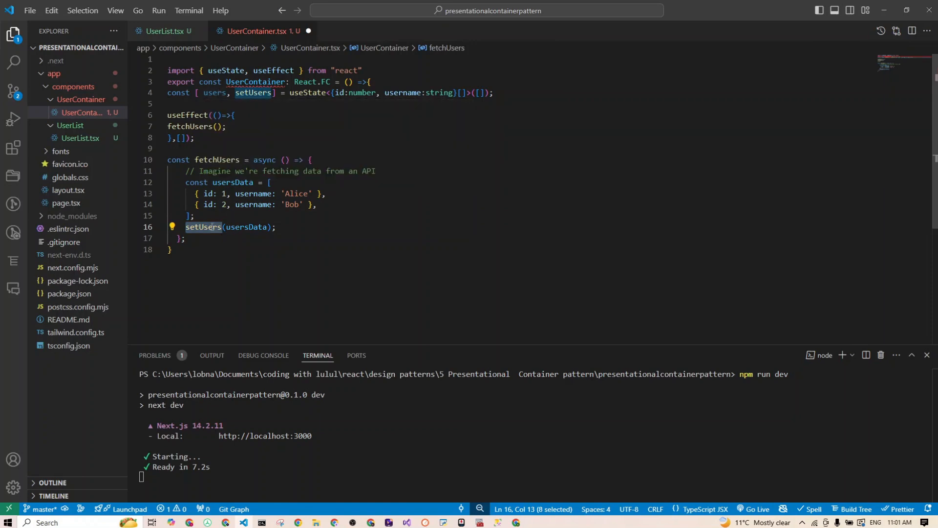
{"action": "mouse_move", "coordinate": [308, 93]}
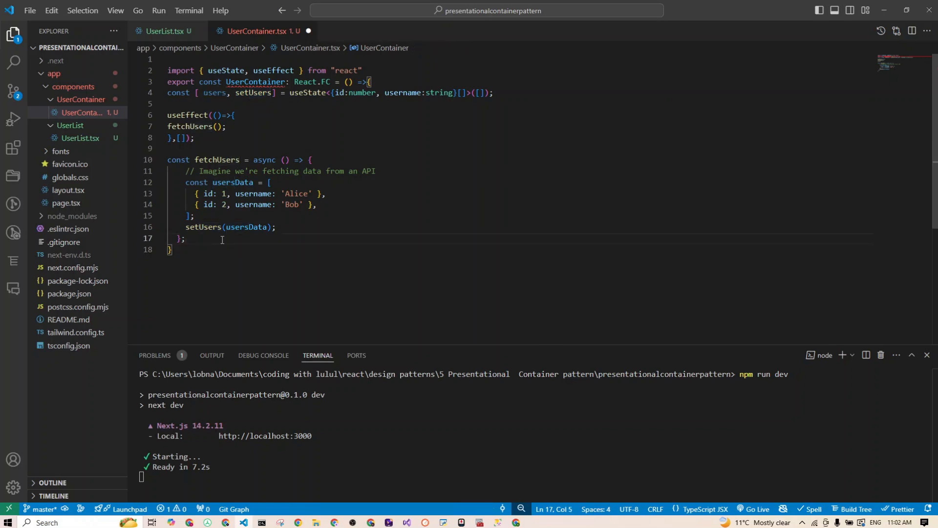
{"action": "key", "text": "Enter"}
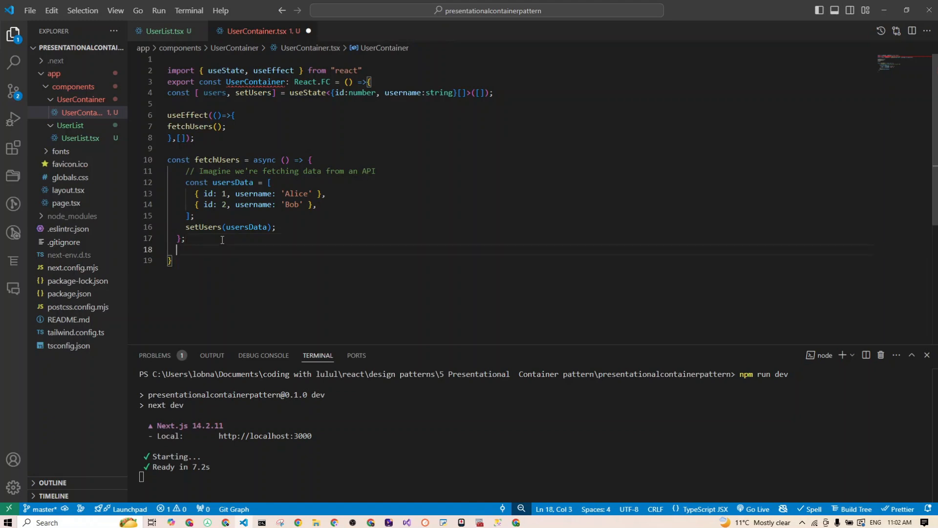
Step: Return a p-4 bg-gray-100 rounded div with an h2 'User List' and <UsersList users={users} />
{"action": "type", "text": "return("}
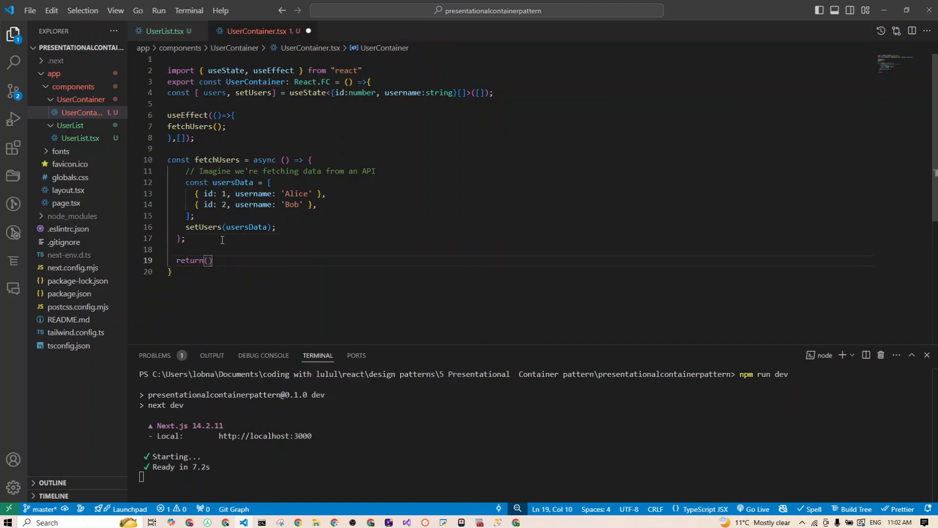
{"action": "key", "text": "Enter"}
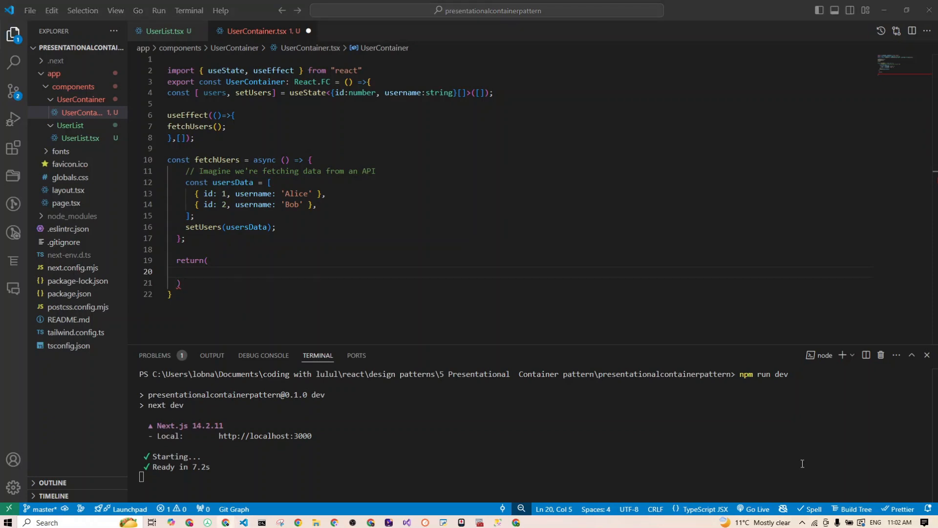
{"action": "type", "text": "<div className=\"p-4 bg-gray-100 rounded\">\\n  <h2 className=\"text-xl font-bold mb-4\">User List</h2>\\n  <UsersList users={users} />\\n</div>"}
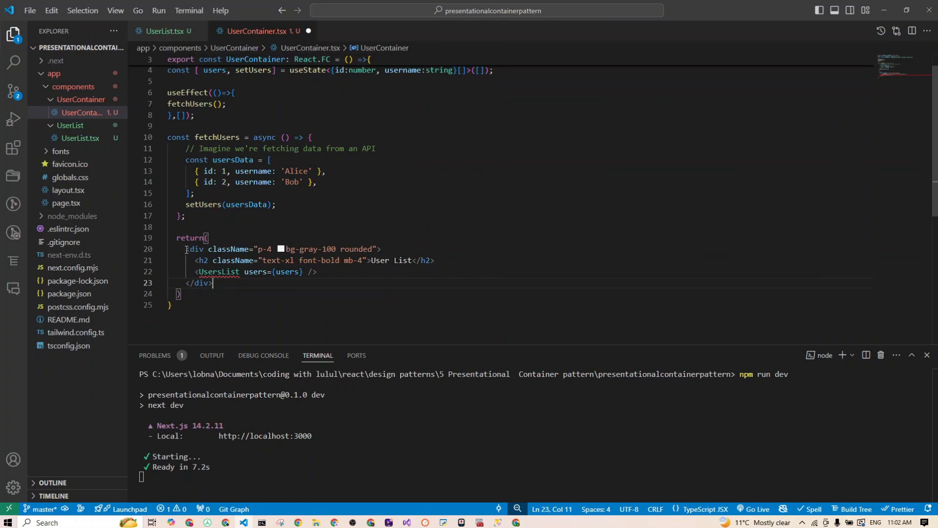
{"action": "mouse_move", "coordinate": [356, 249]}
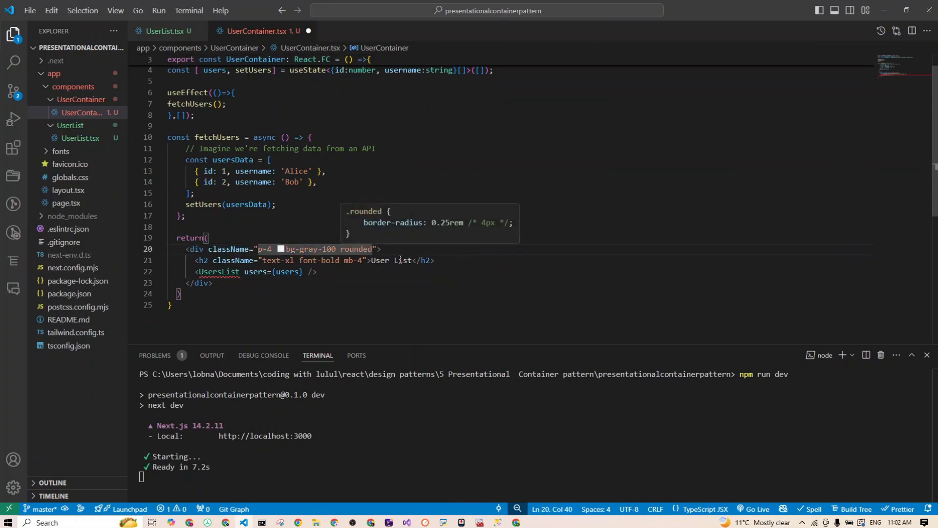
{"action": "double_click", "coordinate": [219, 272]}
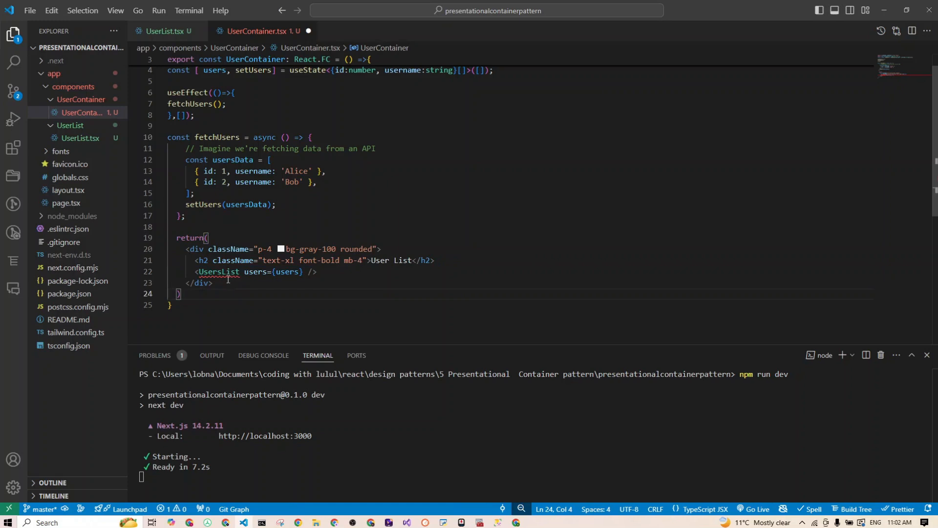
{"action": "mouse_move", "coordinate": [219, 271]}
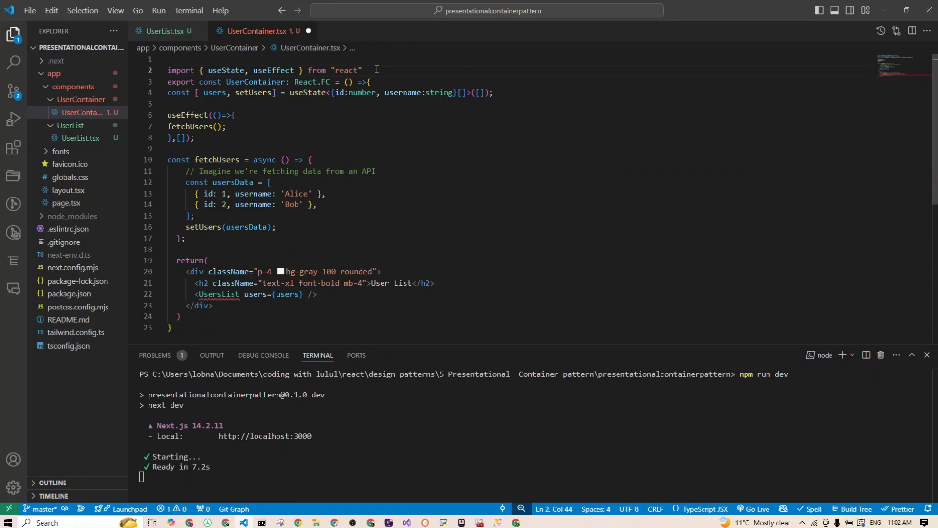
Step: Add the import of UserList from ../UserList/UserList to UserContainer
{"action": "type", "text": "import { us"}
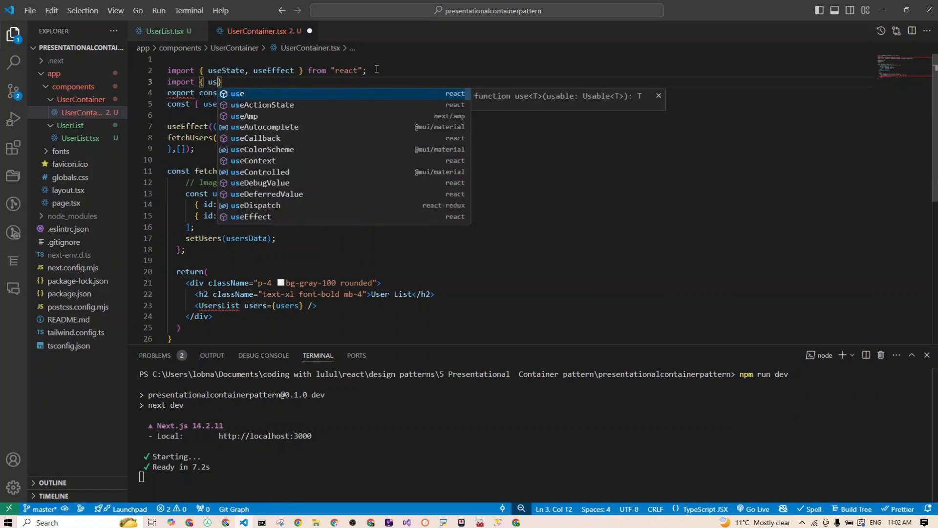
{"action": "type", "text": "erList"}
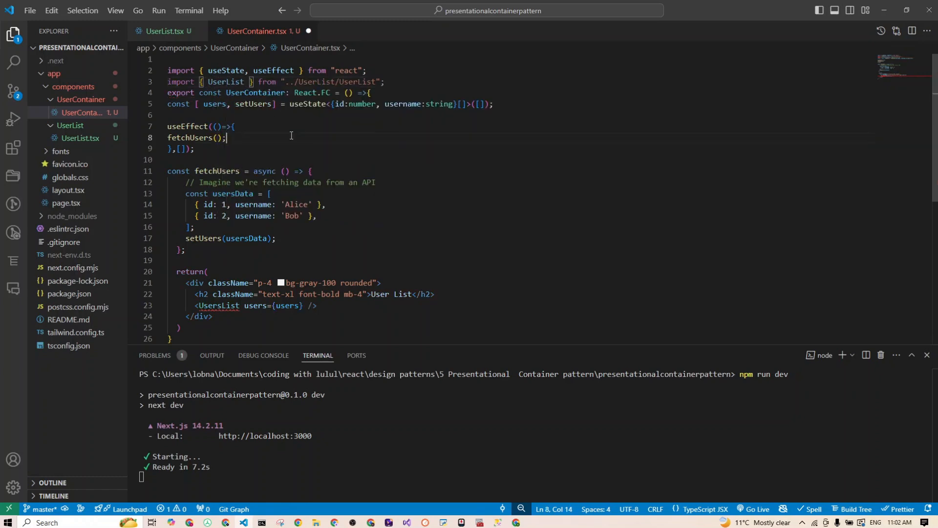
{"action": "double_click", "coordinate": [225, 81]}
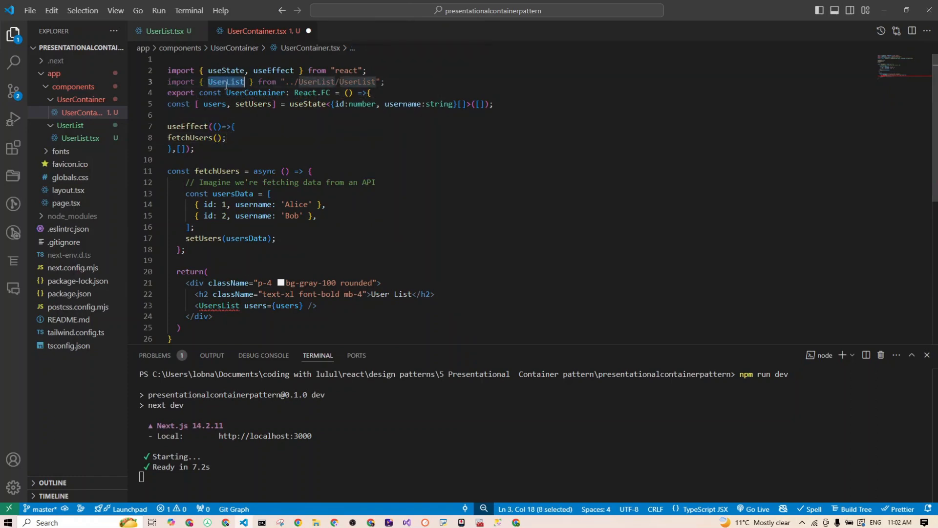
Step: Rename UsersList to UserList in the JSX and verify its props against the component
{"action": "double_click", "coordinate": [219, 306]}
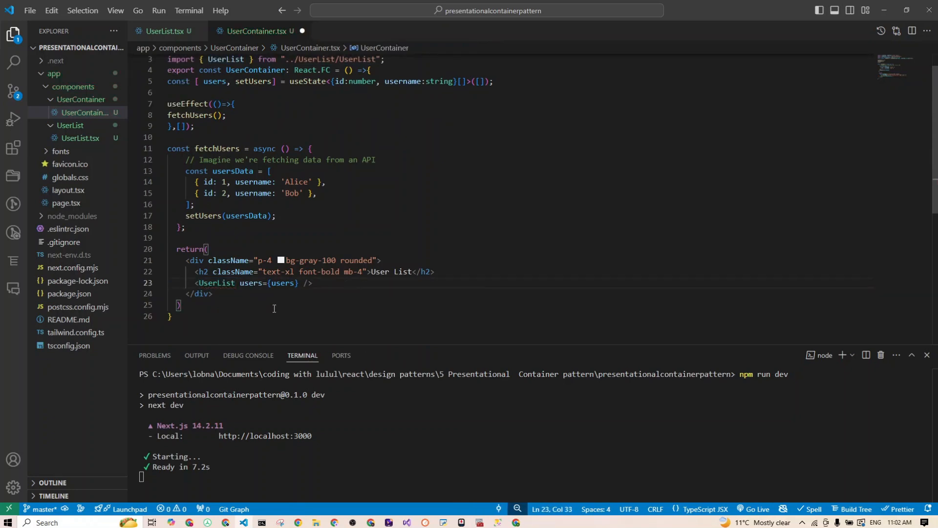
{"action": "left_click", "coordinate": [162, 30]}
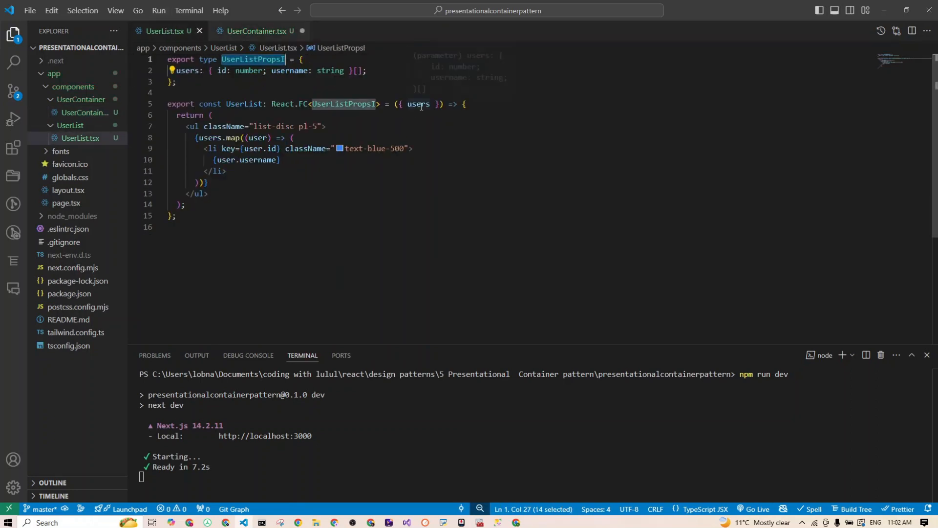
{"action": "left_click", "coordinate": [250, 31]}
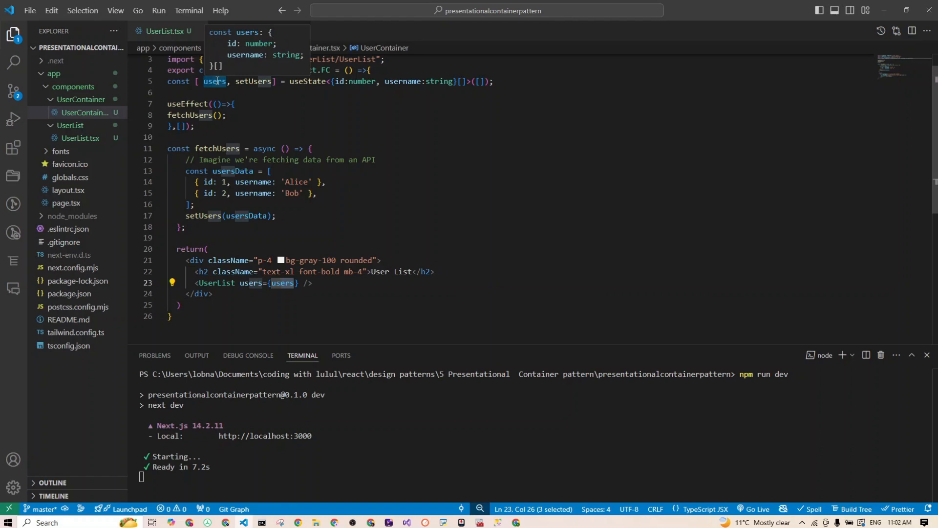
{"action": "left_click", "coordinate": [408, 260]}
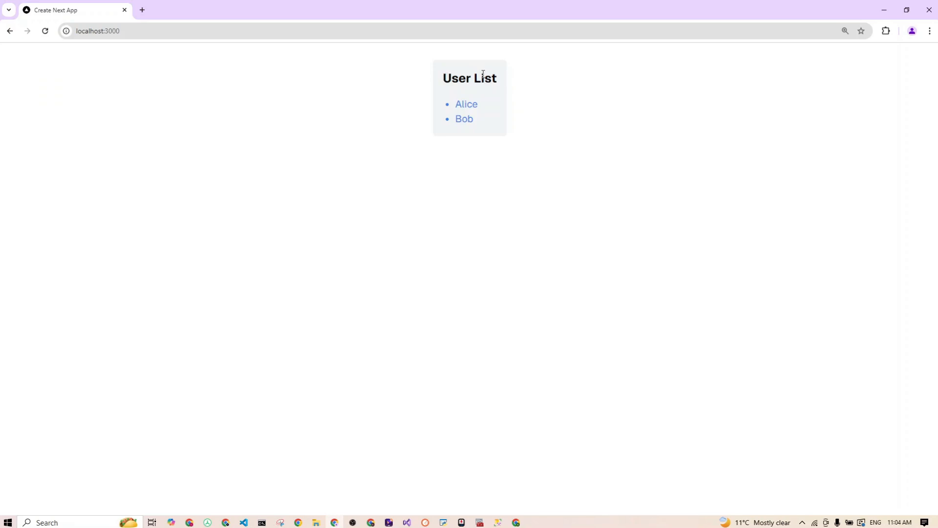
Step: Select the User List heading in the reloaded localhost:3000 page showing Alice and Bob
{"action": "double_click", "coordinate": [469, 78]}
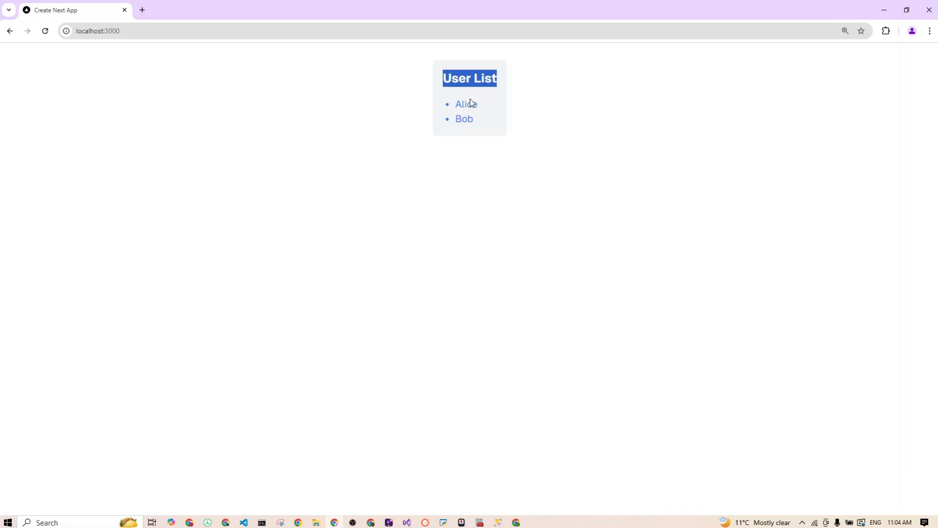
{"action": "mouse_move", "coordinate": [903, 358]}
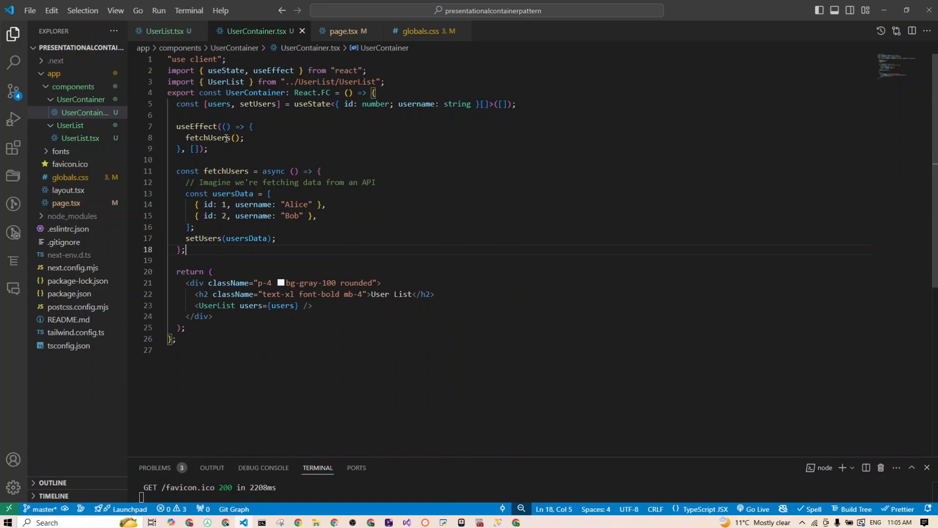
{"action": "mouse_move", "coordinate": [270, 306]}
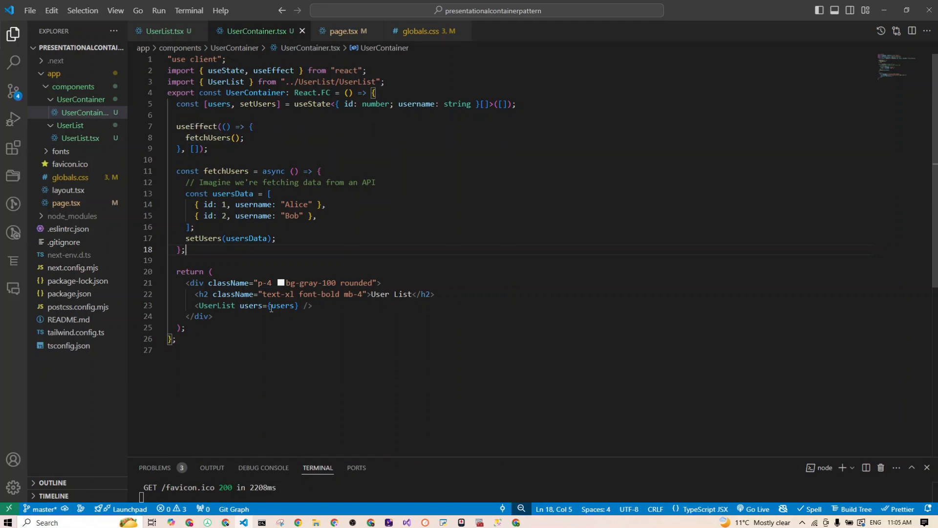
Step: Switch from UserContainer.tsx to the UserList.tsx tab
{"action": "left_click", "coordinate": [161, 31]}
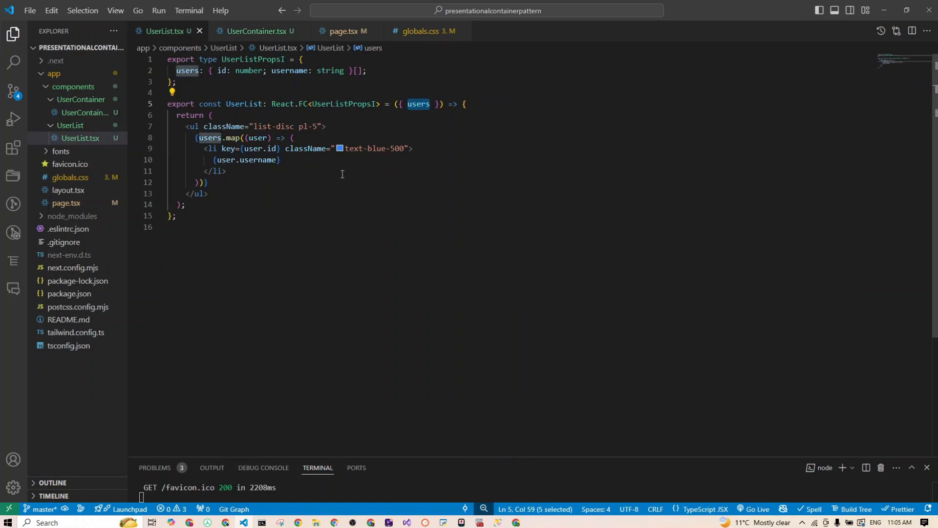
{"action": "mouse_move", "coordinate": [406, 114]}
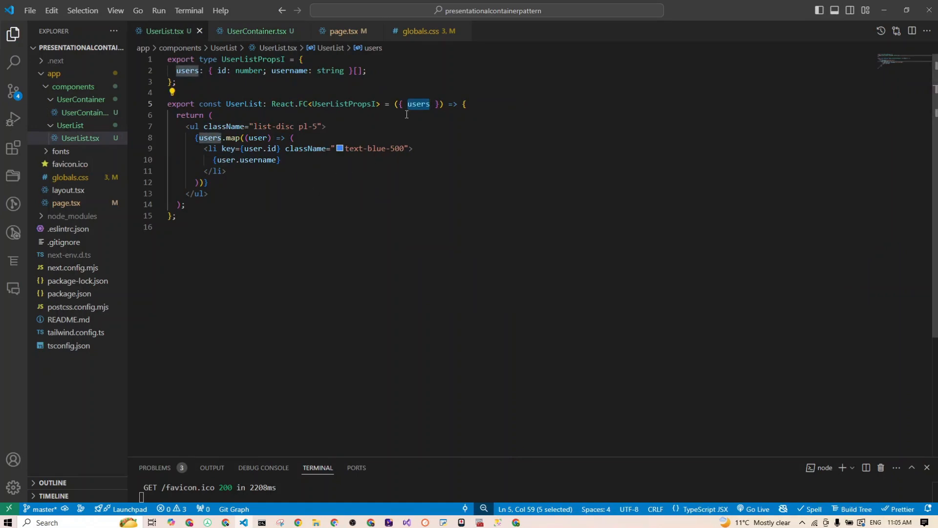
{"action": "mouse_move", "coordinate": [419, 104]}
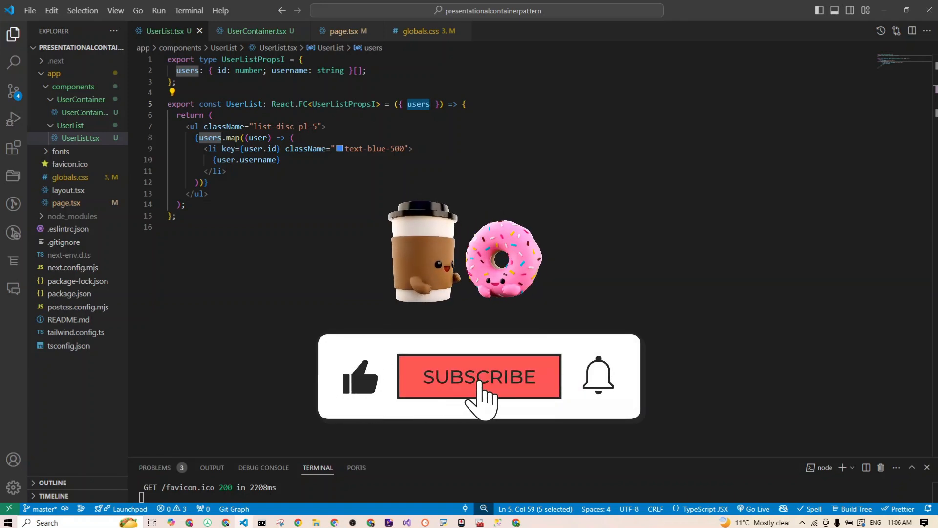
{"action": "left_click", "coordinate": [480, 377]}
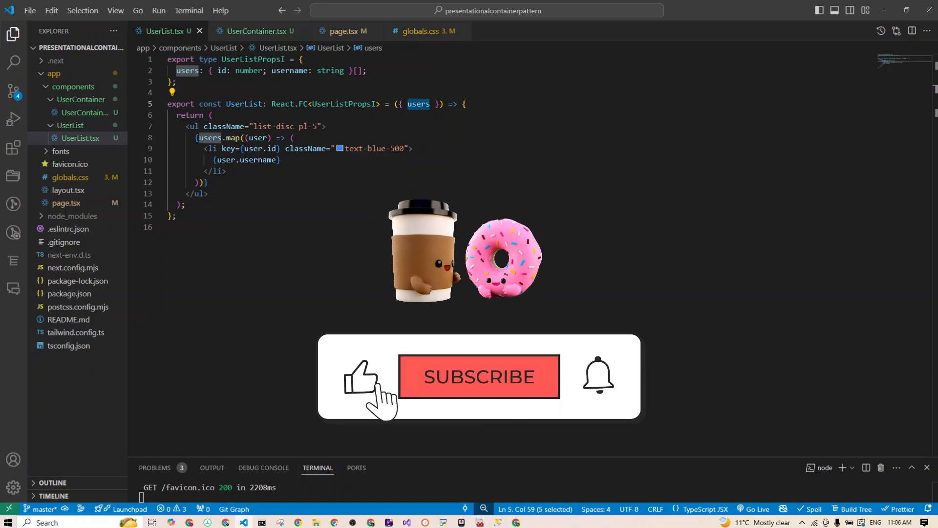
{"action": "left_click", "coordinate": [479, 376]}
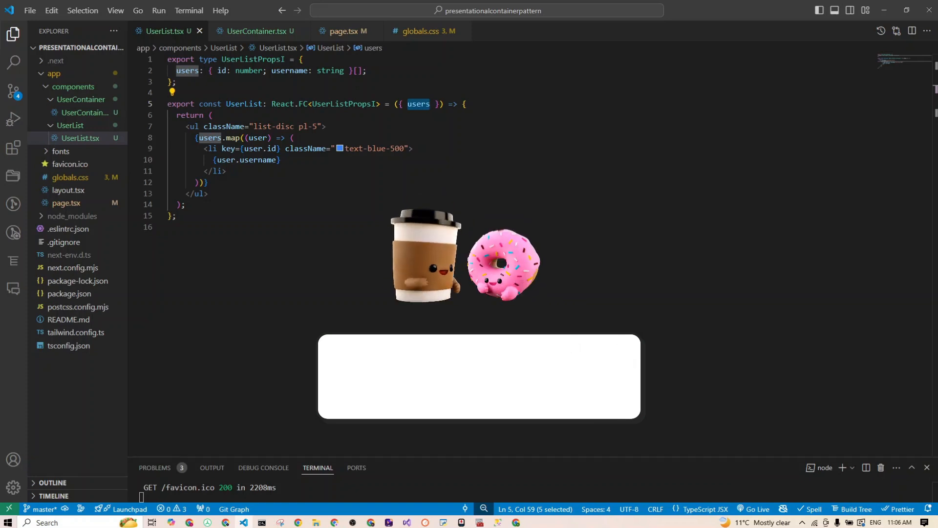
{"action": "left_click", "coordinate": [479, 377]}
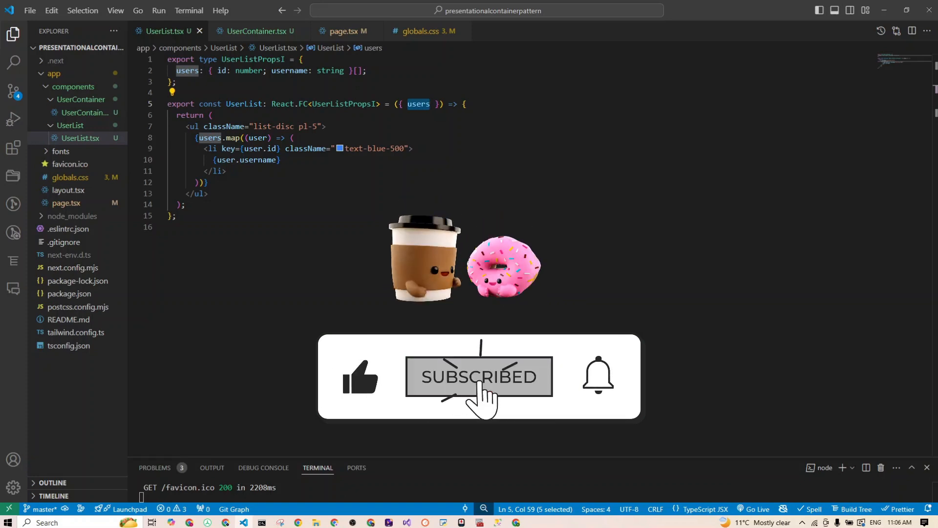